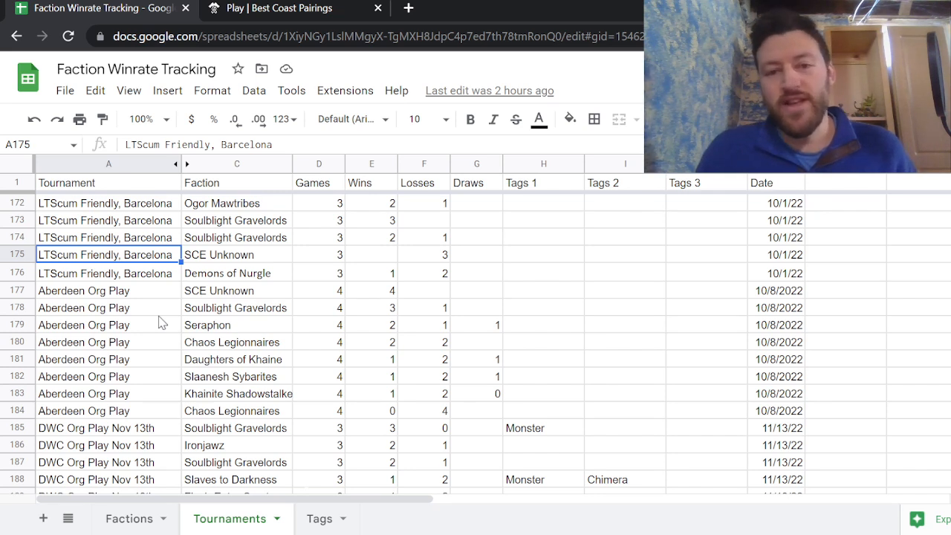
pyautogui.moveTo(97, 230)
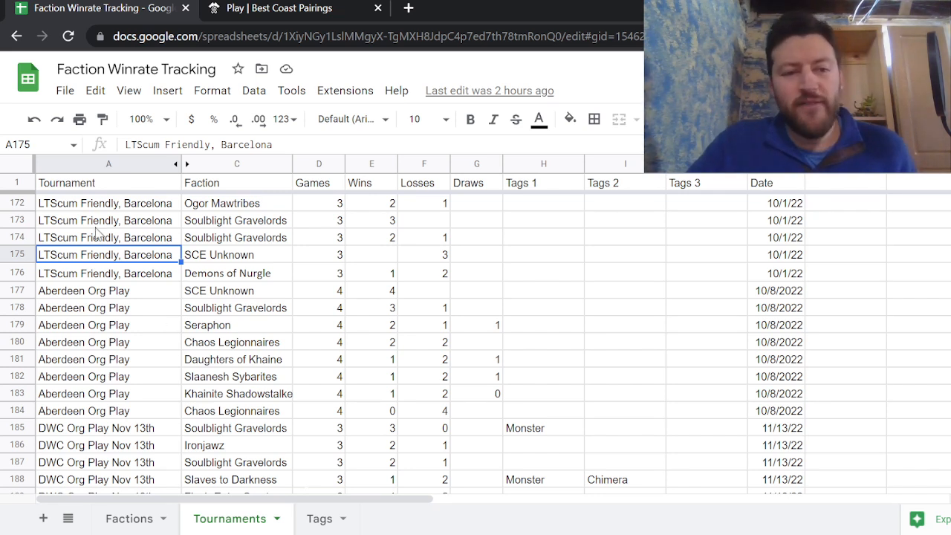
# Step: Browse Tournaments entries in rows 173–208, selecting tournaments, factions, tags and dates
pyautogui.moveTo(108, 220); pyautogui.dragTo(108, 375)
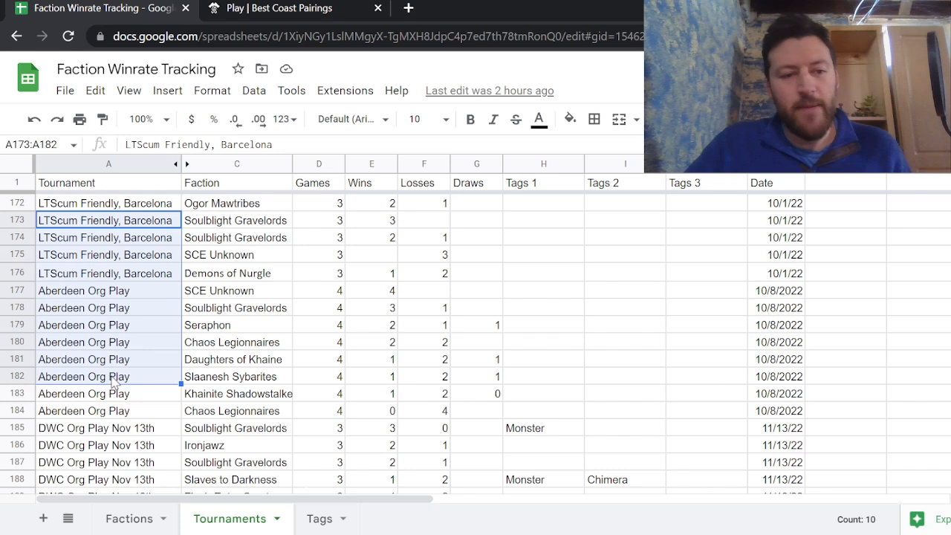
pyautogui.click(108, 376)
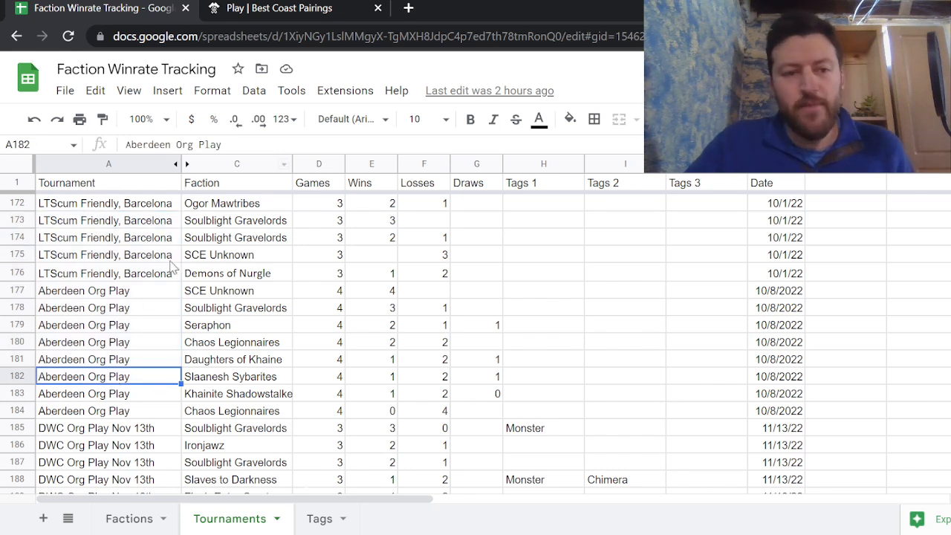
pyautogui.moveTo(225, 236)
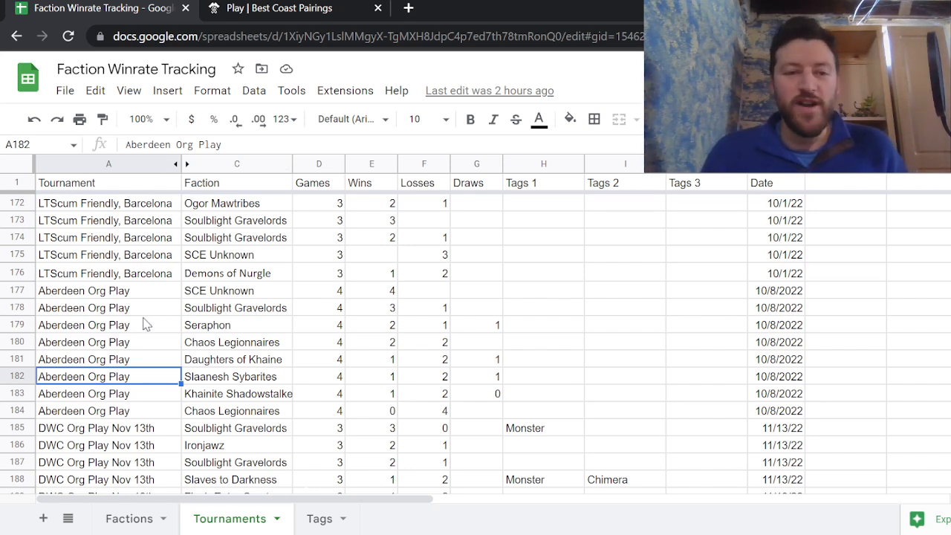
pyautogui.moveTo(254, 264)
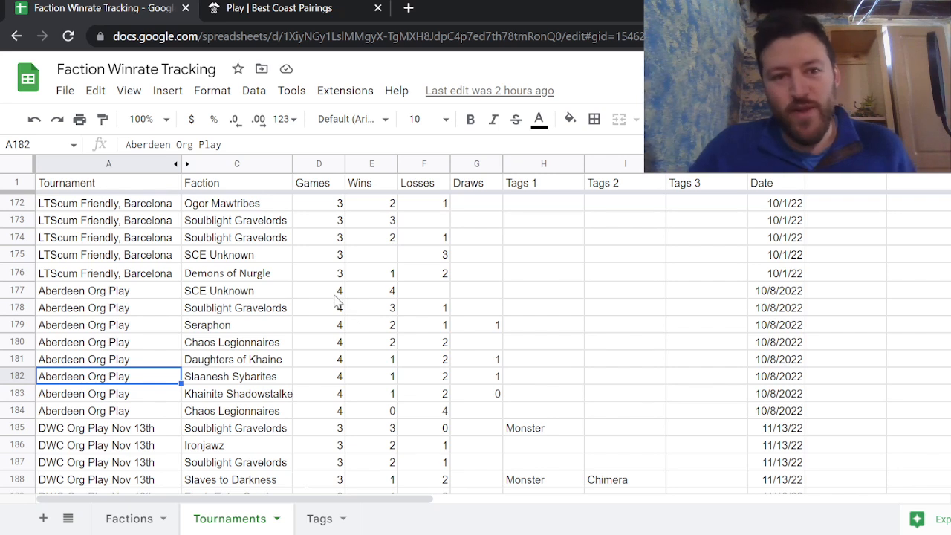
pyautogui.moveTo(232, 269)
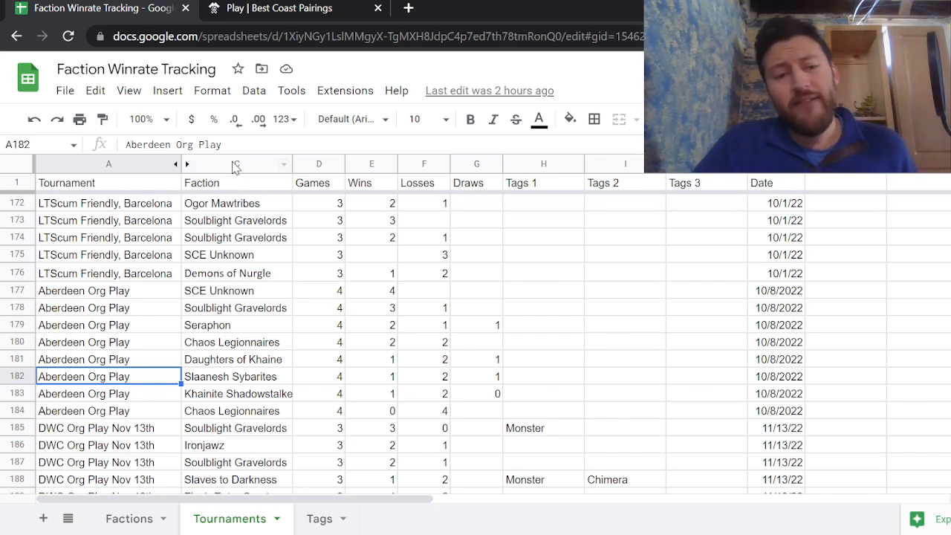
pyautogui.click(236, 165)
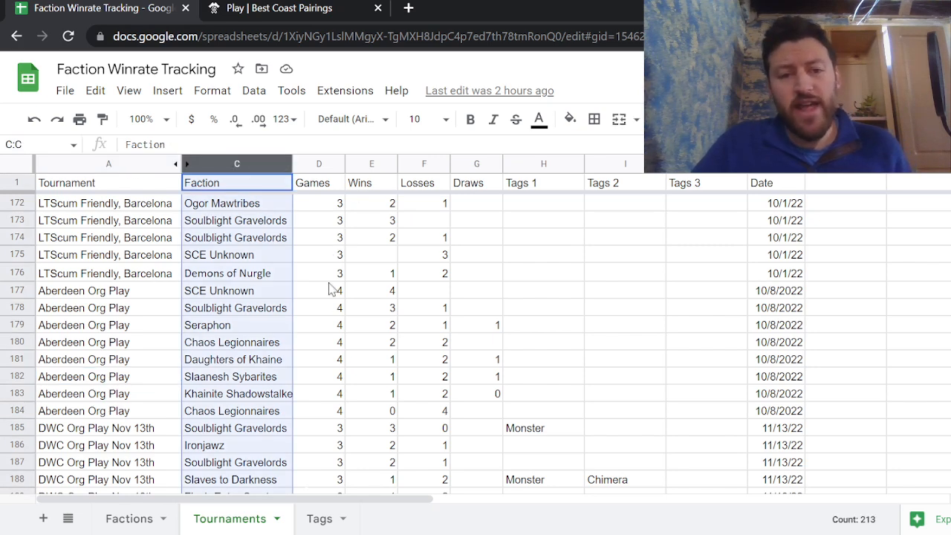
pyautogui.moveTo(510, 261)
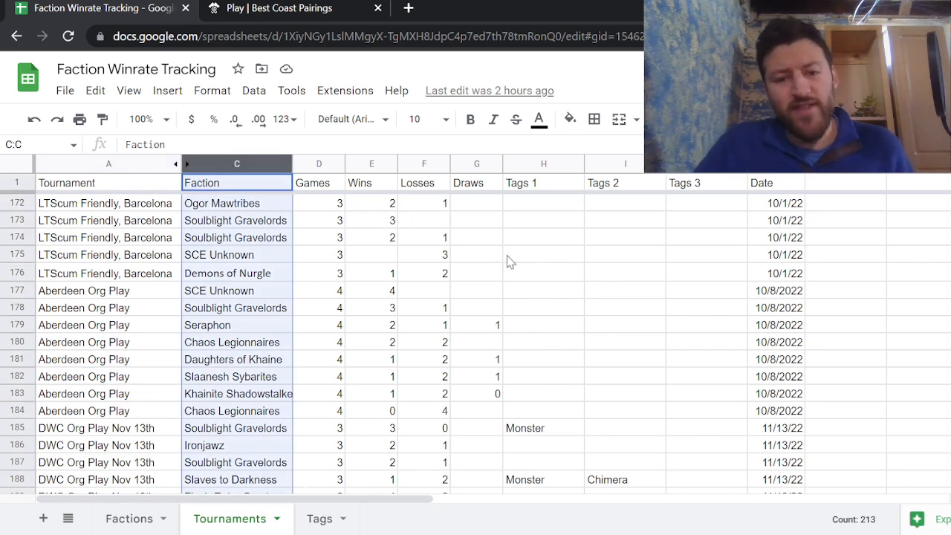
pyautogui.scroll(-3)
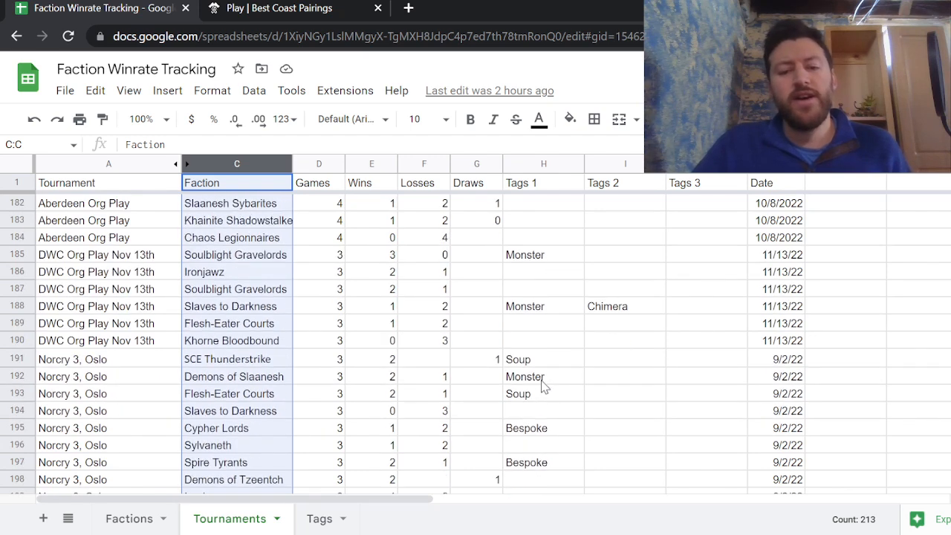
pyautogui.scroll(-3)
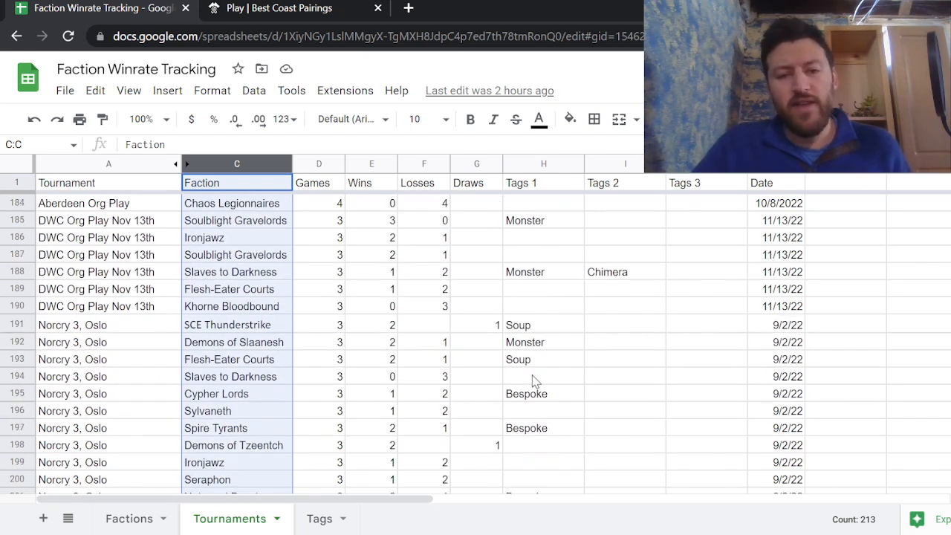
pyautogui.click(542, 220)
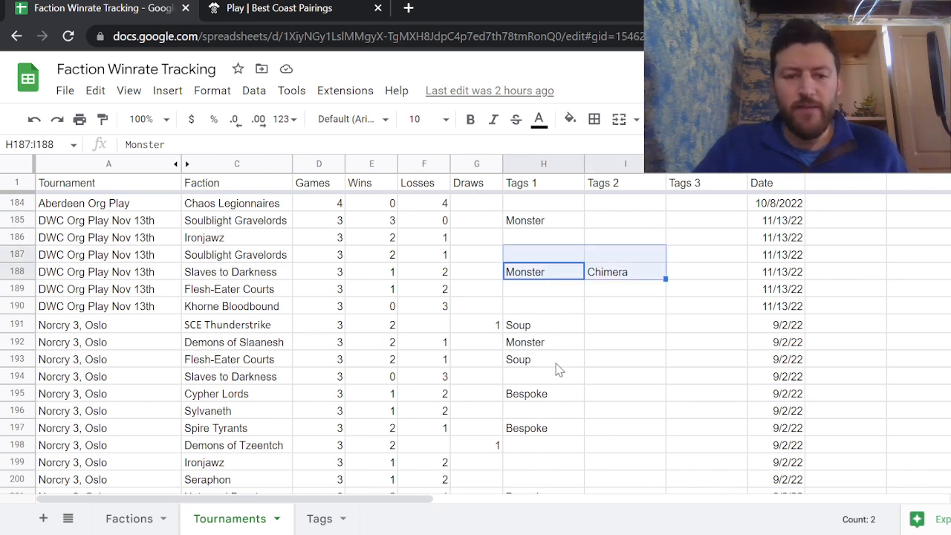
pyautogui.click(543, 325)
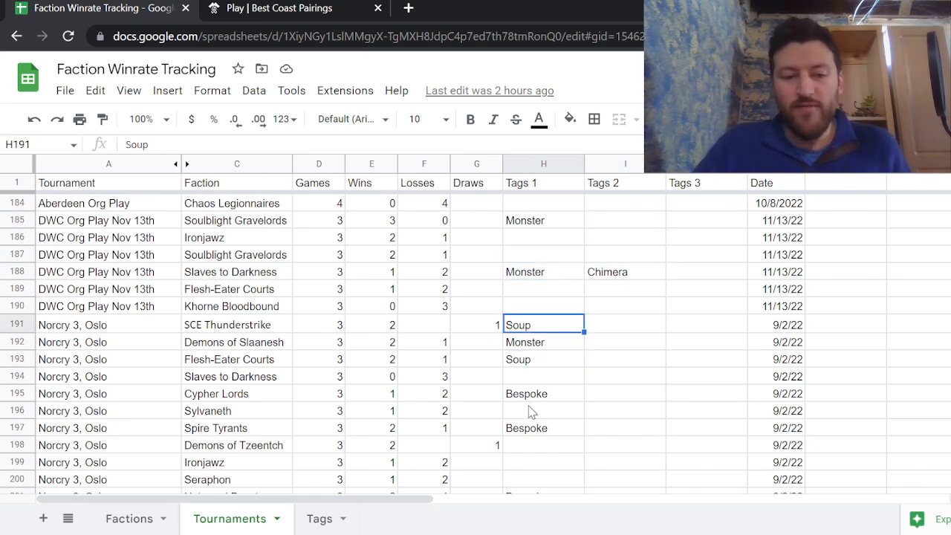
pyautogui.click(543, 393)
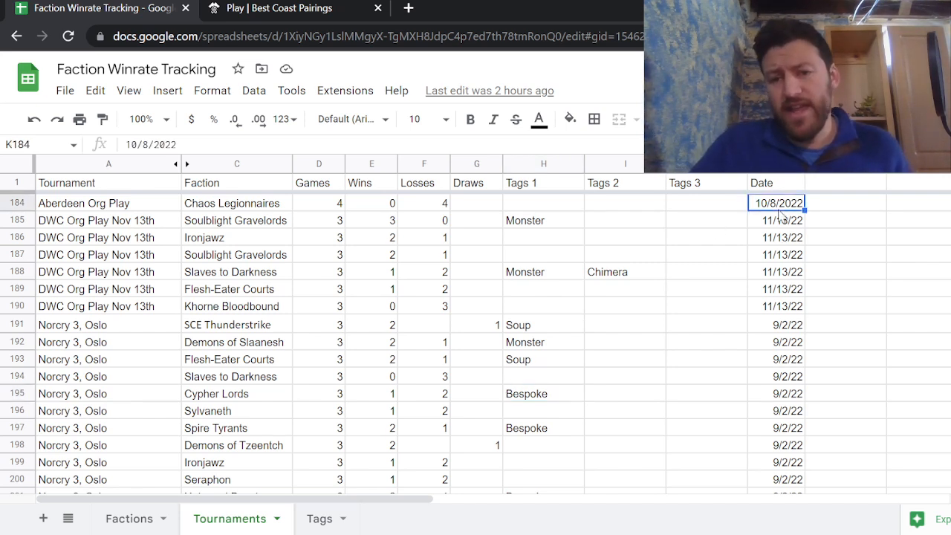
pyautogui.moveTo(676, 351)
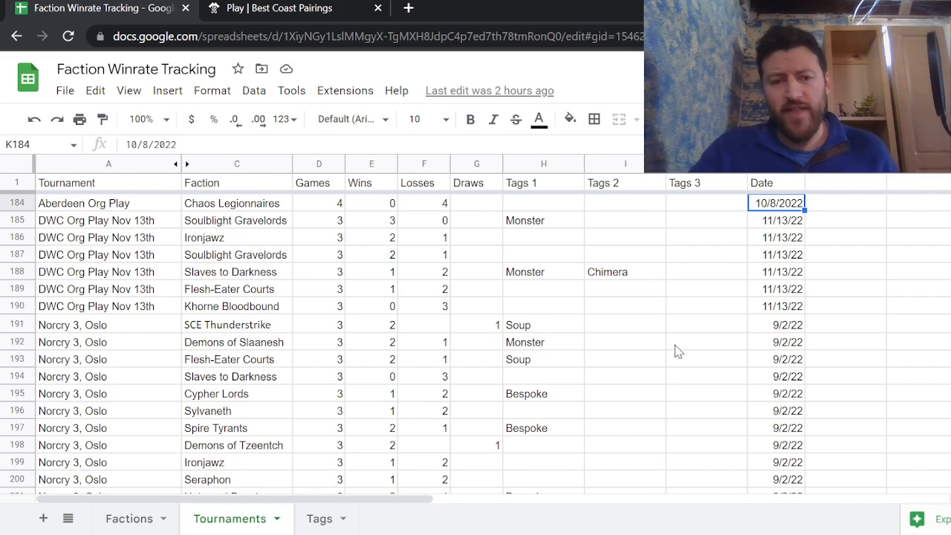
pyautogui.scroll(-3)
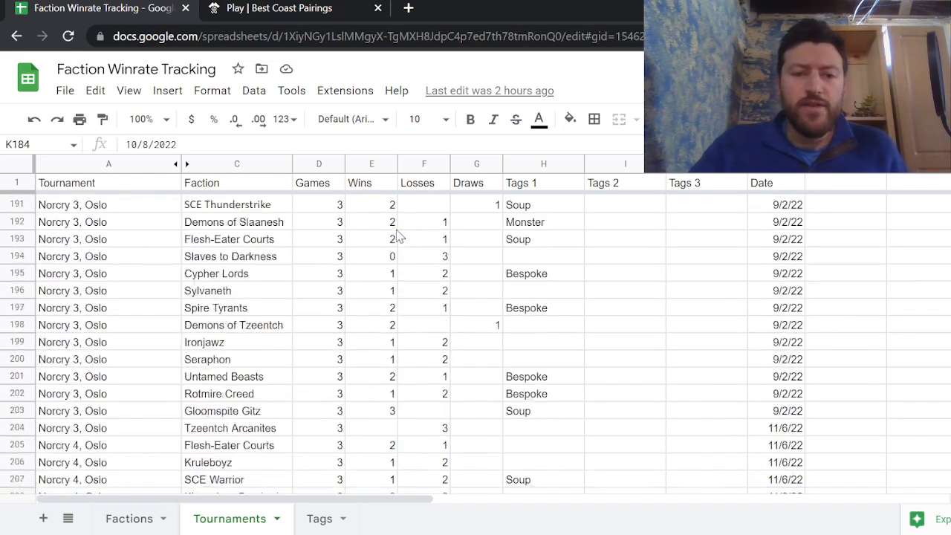
pyautogui.scroll(-3)
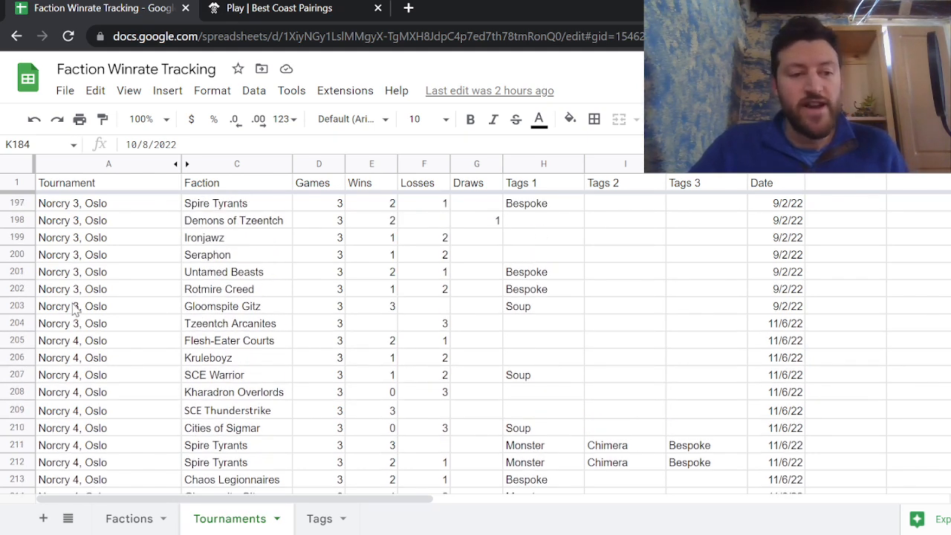
pyautogui.click(234, 391)
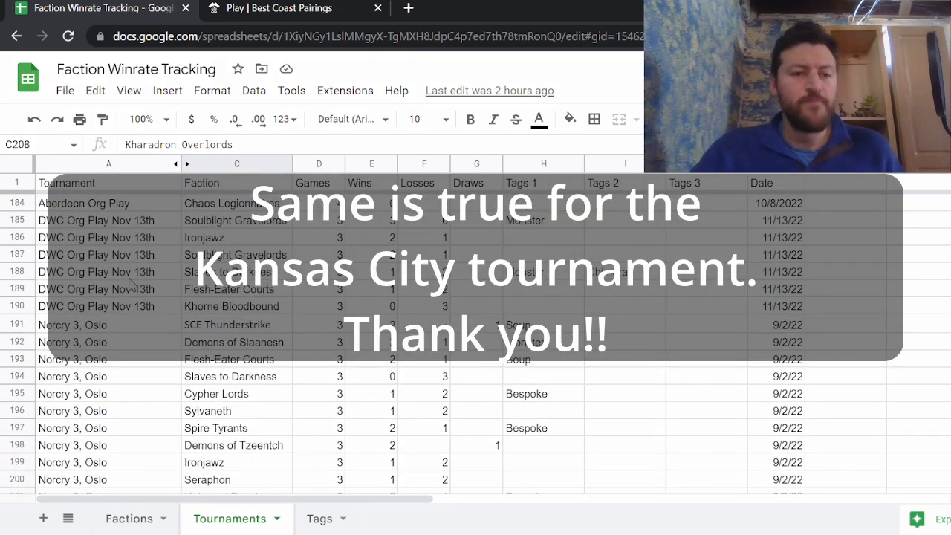
pyautogui.scroll(3)
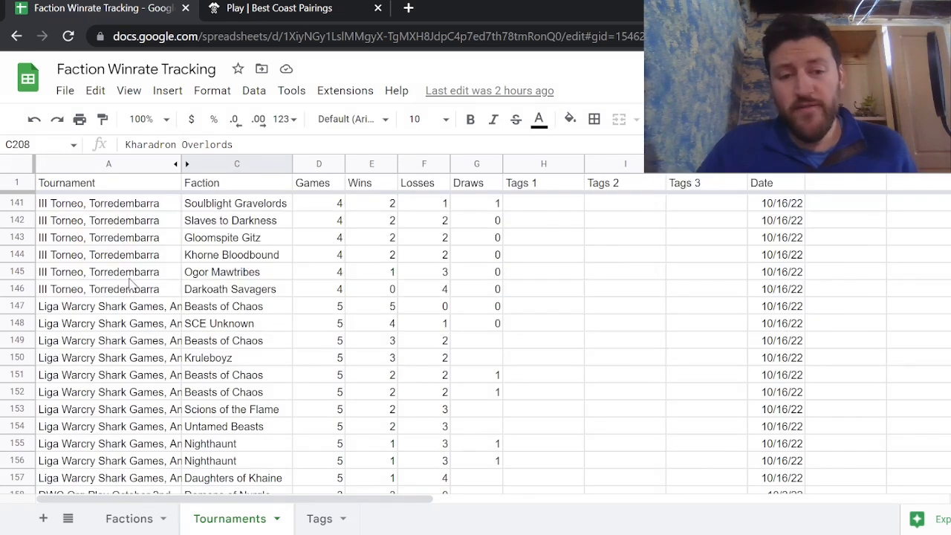
pyautogui.moveTo(160, 479)
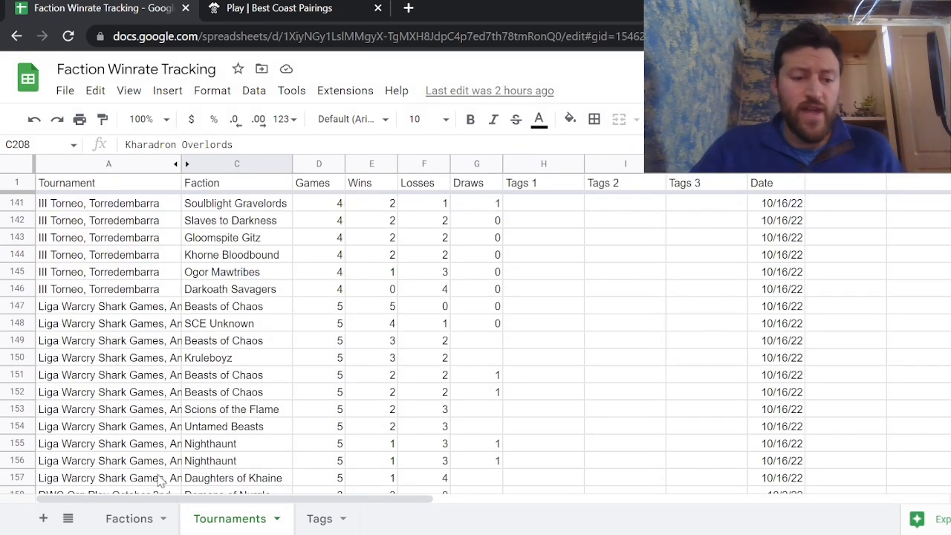
# Step: On Factions, inspect the Games SUMIF formulas for Flesh-eater Courts and Slaves to Darkness
pyautogui.click(128, 518)
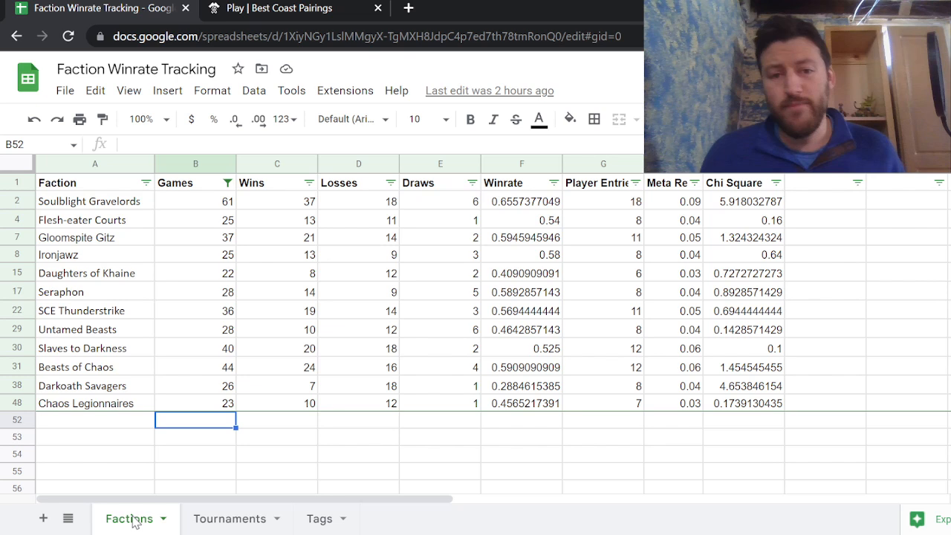
pyautogui.moveTo(195, 226)
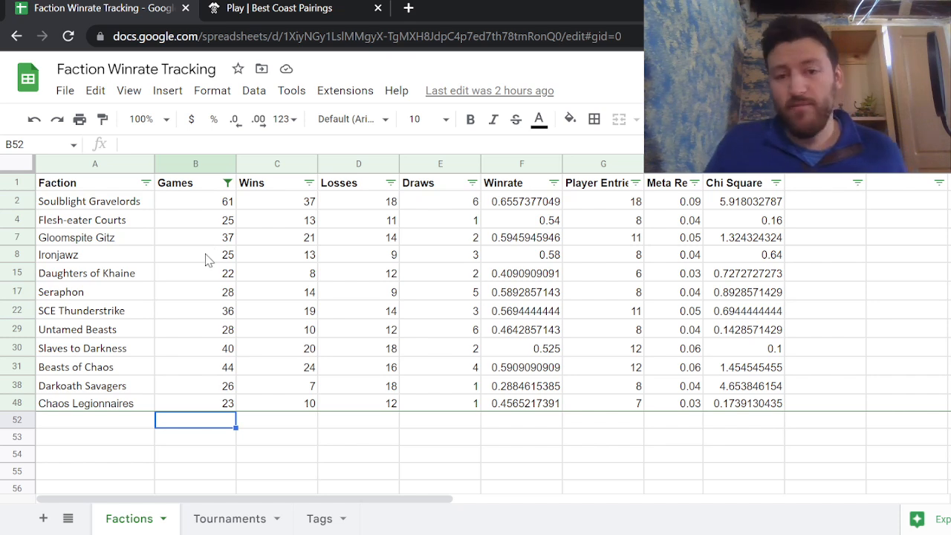
pyautogui.moveTo(189, 215)
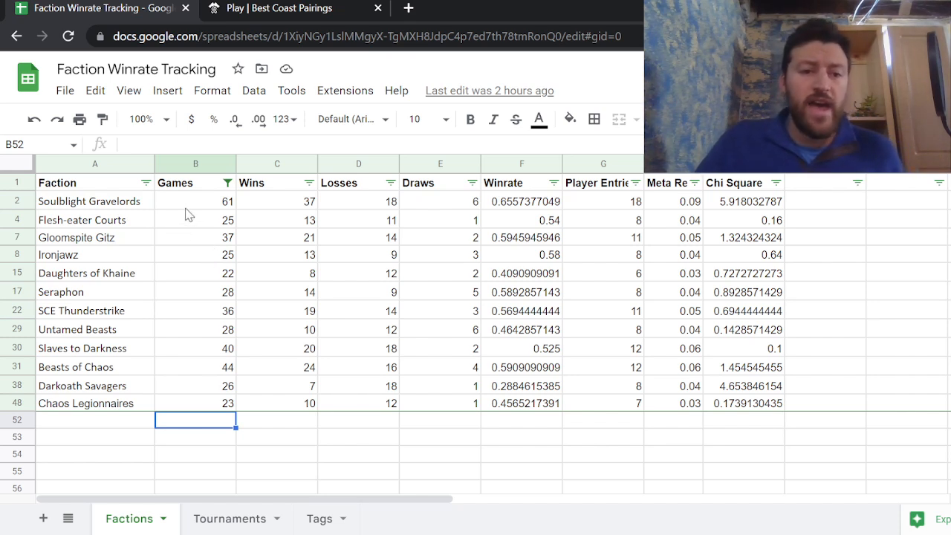
pyautogui.click(196, 219)
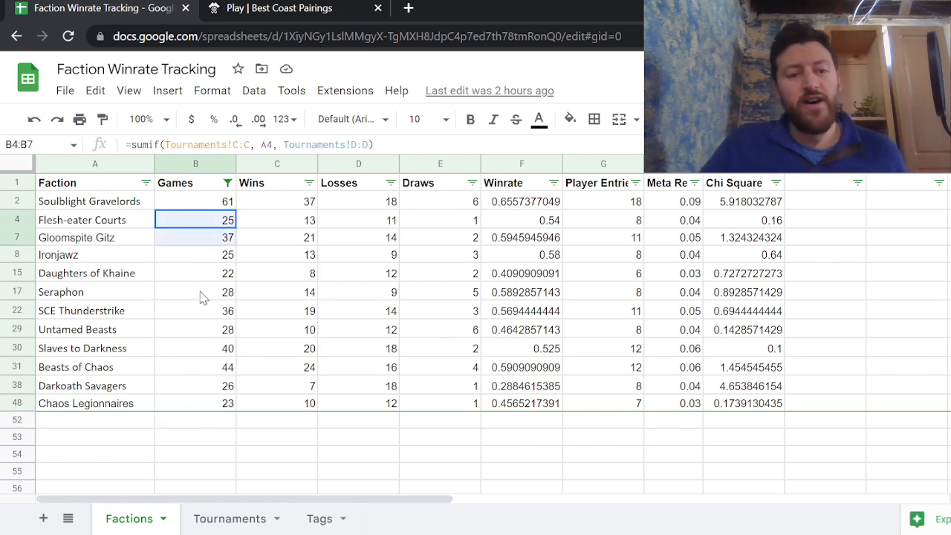
pyautogui.click(195, 348)
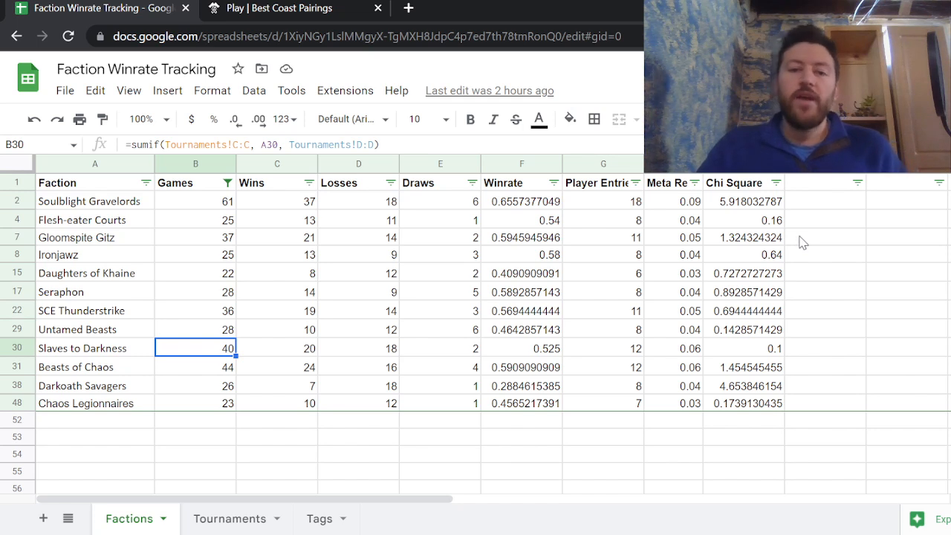
pyautogui.moveTo(811, 209)
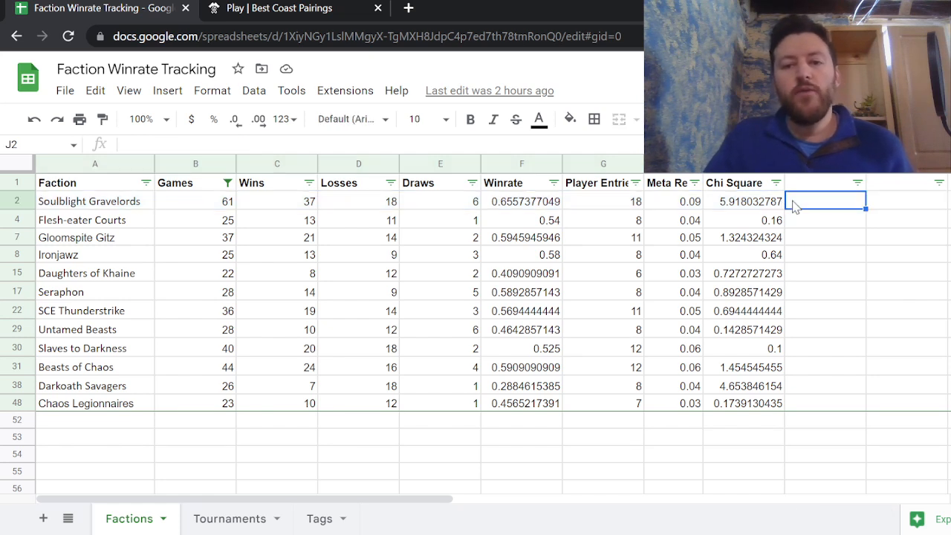
pyautogui.moveTo(791, 228)
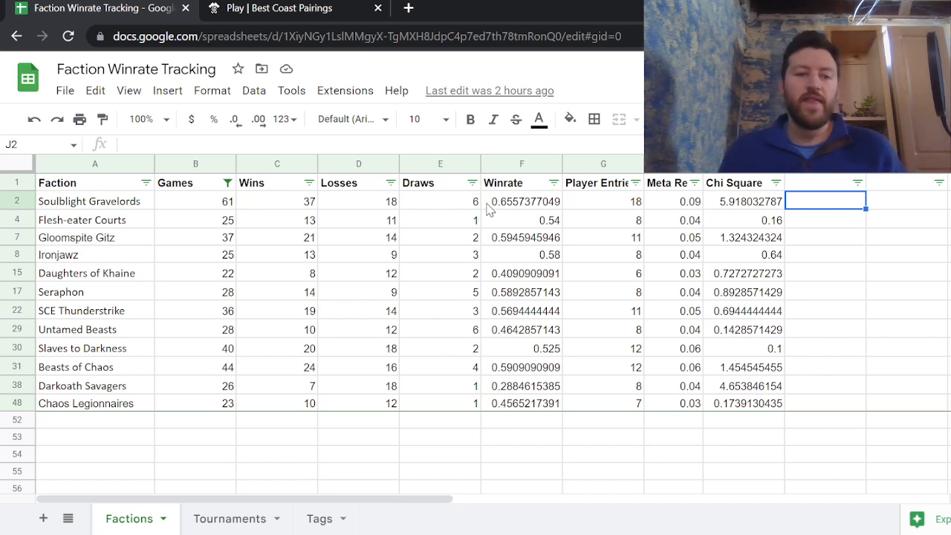
pyautogui.moveTo(87, 215)
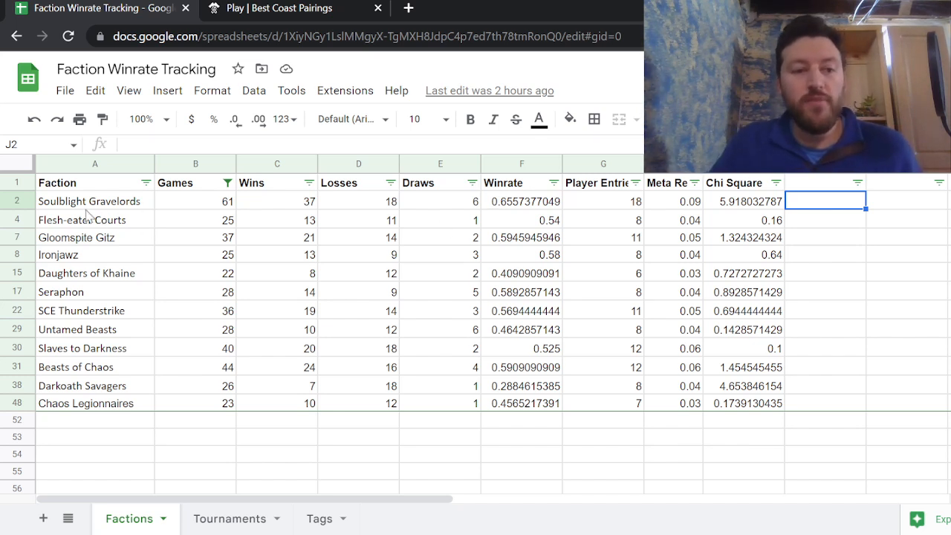
pyautogui.click(94, 200)
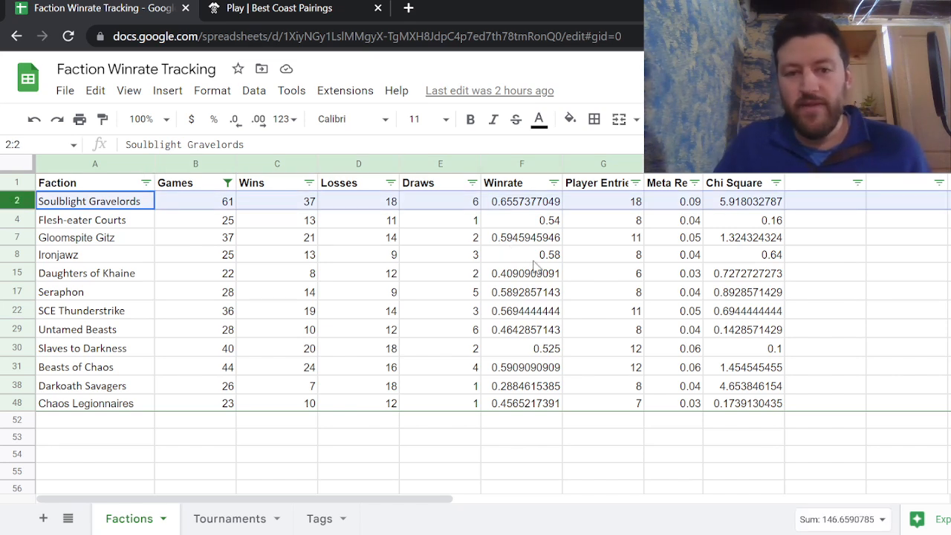
pyautogui.click(520, 201)
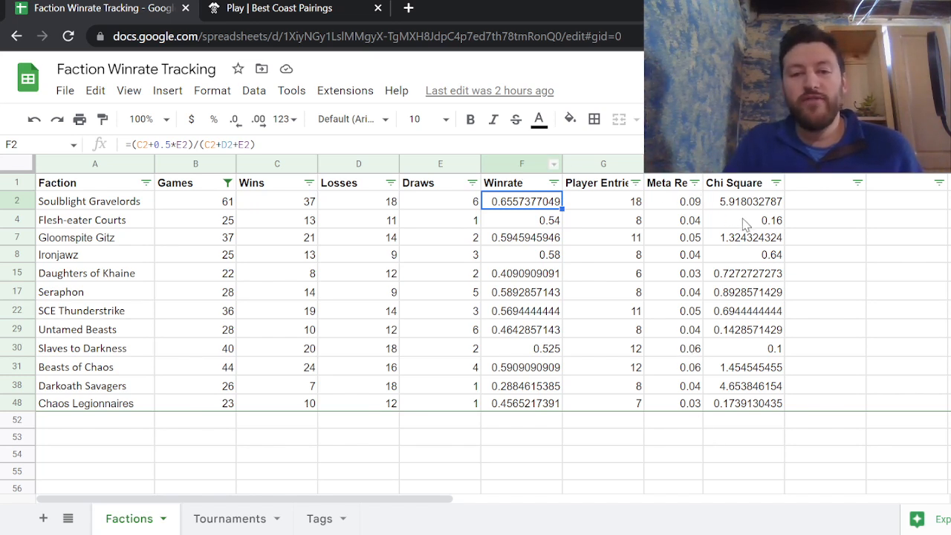
pyautogui.moveTo(115, 217)
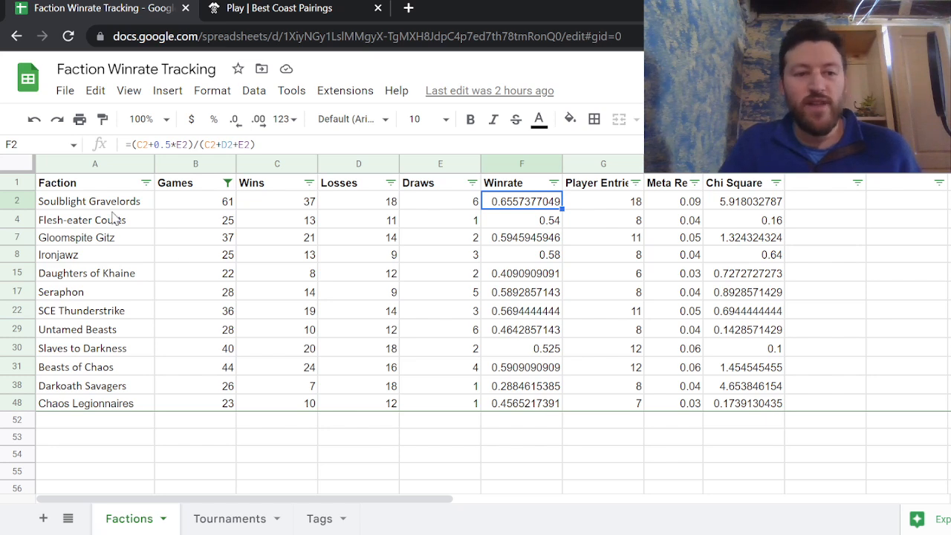
pyautogui.click(89, 201)
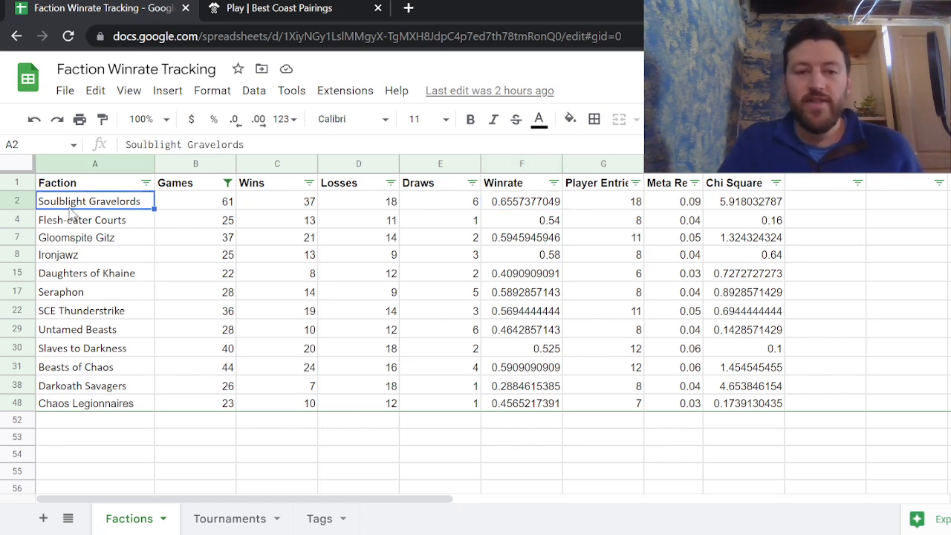
pyautogui.moveTo(146, 358)
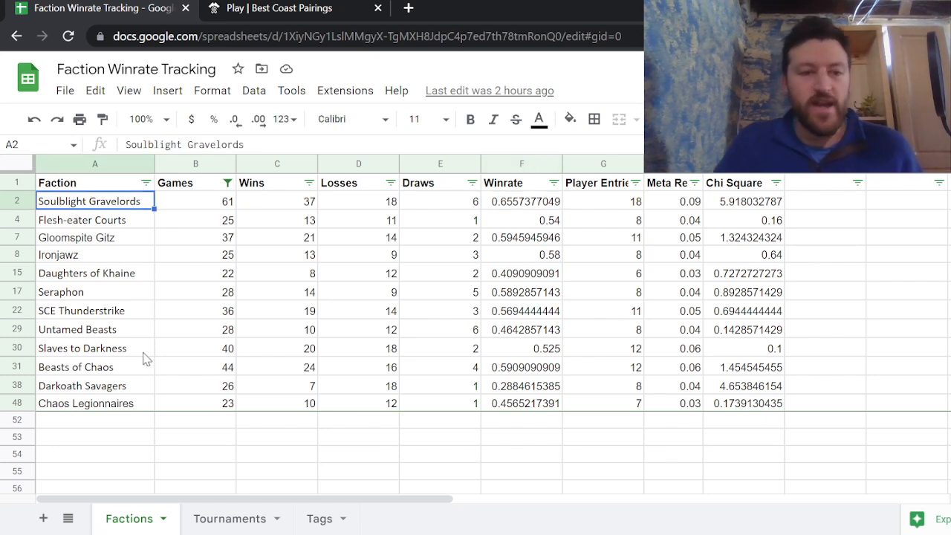
pyautogui.click(82, 385)
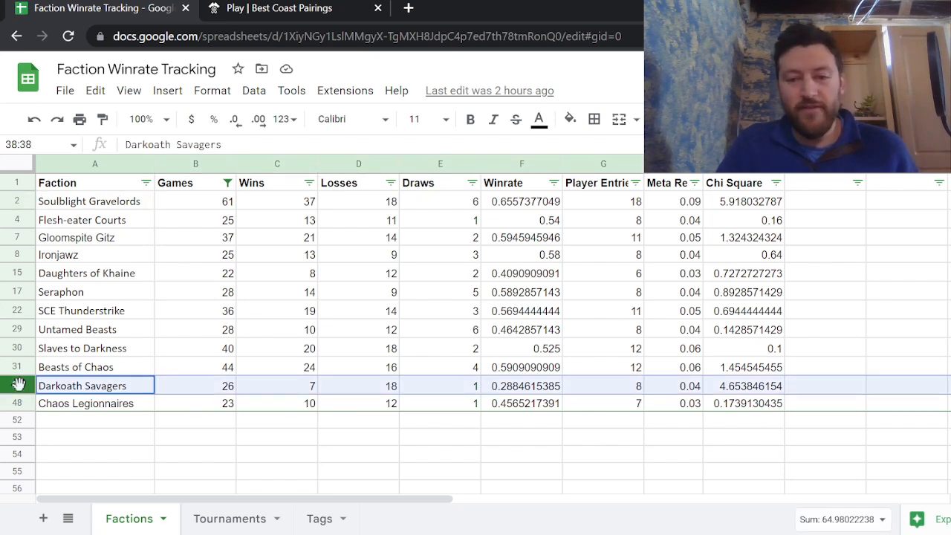
pyautogui.click(742, 385)
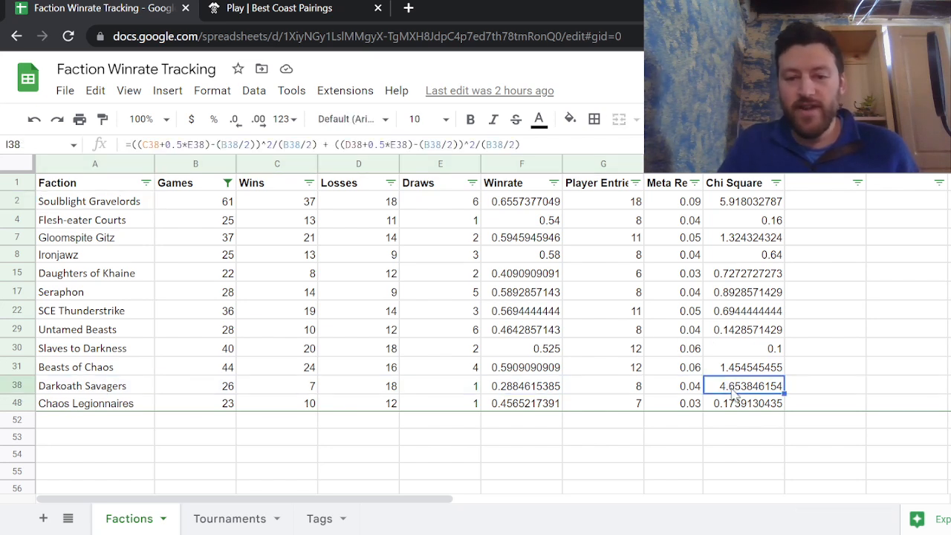
pyautogui.moveTo(111, 391)
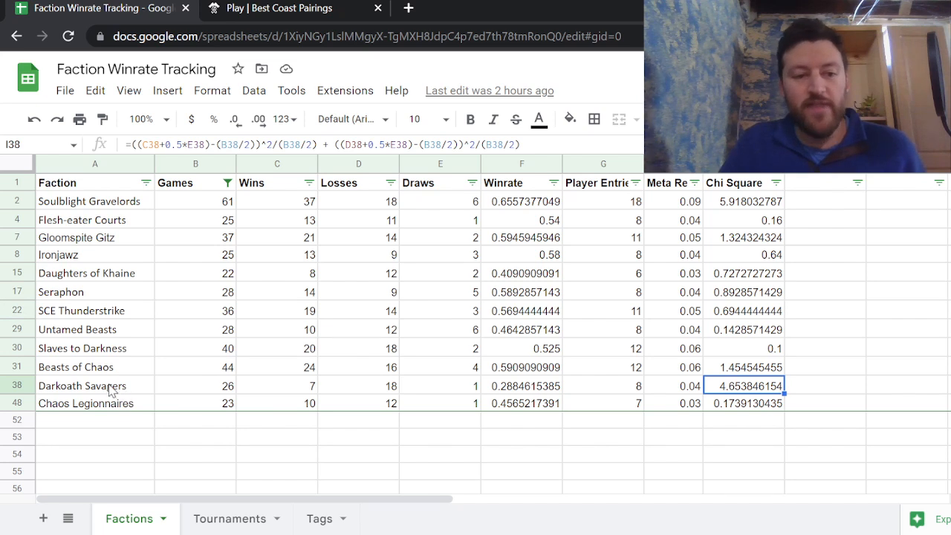
pyautogui.moveTo(94, 384); pyautogui.dragTo(602, 403)
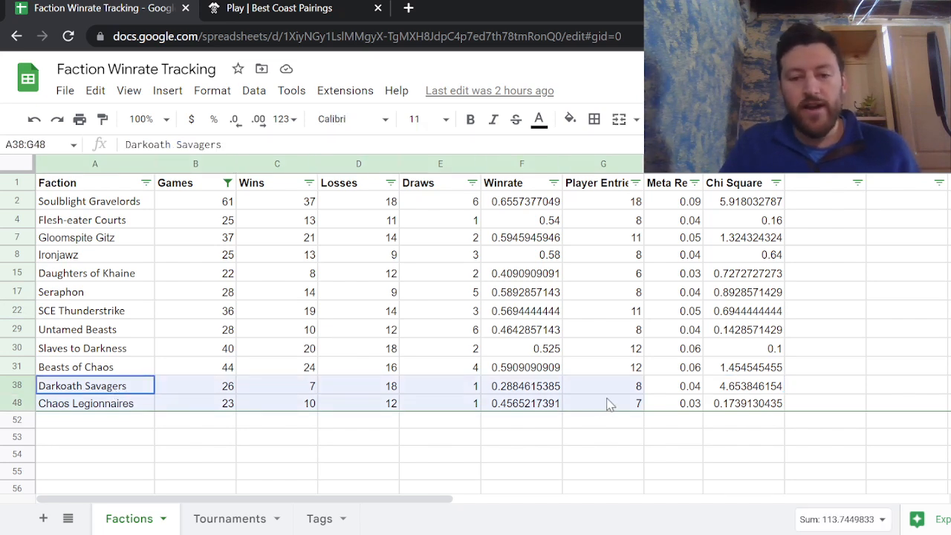
pyautogui.click(521, 385)
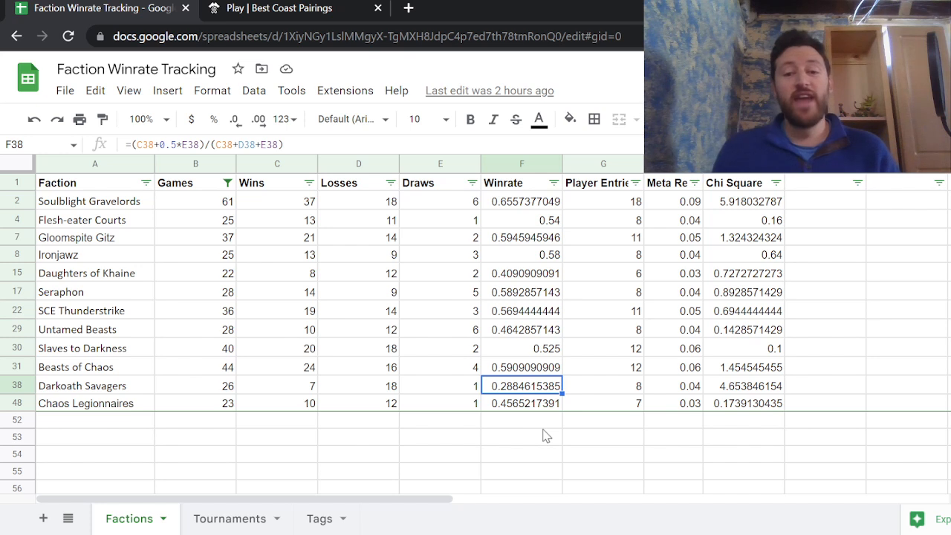
# Step: View the Darkoath Savagers Draws SUMIF formula, then switch to Best Coast Pairings listings
pyautogui.click(672, 385)
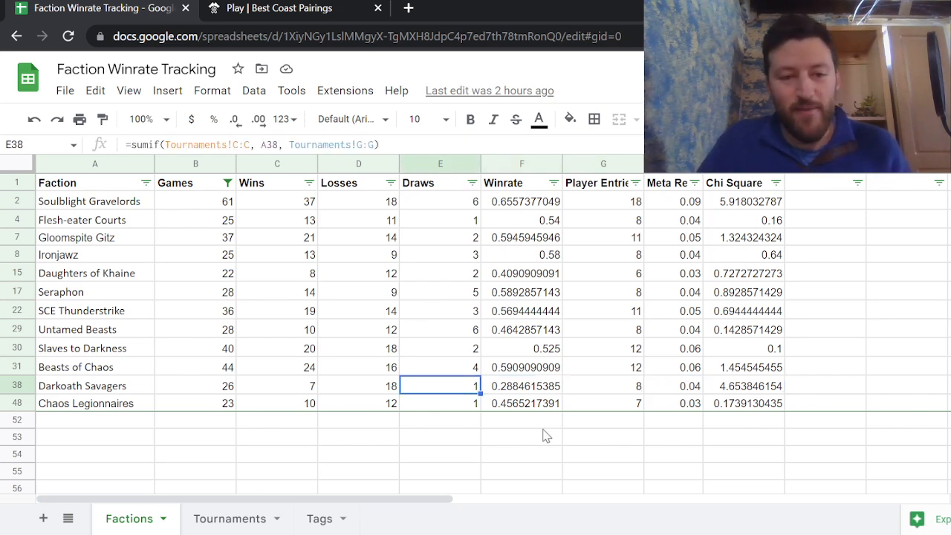
pyautogui.moveTo(267, 211)
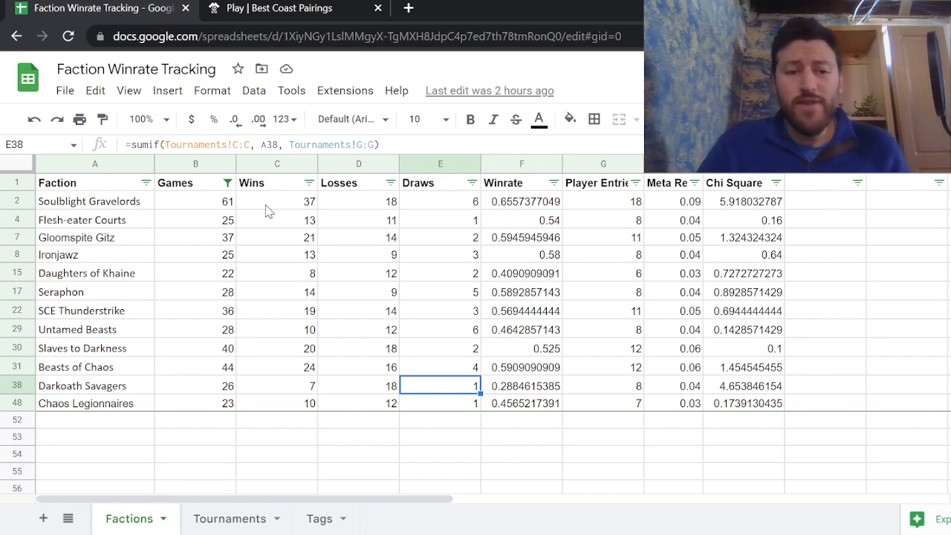
pyautogui.moveTo(192, 433)
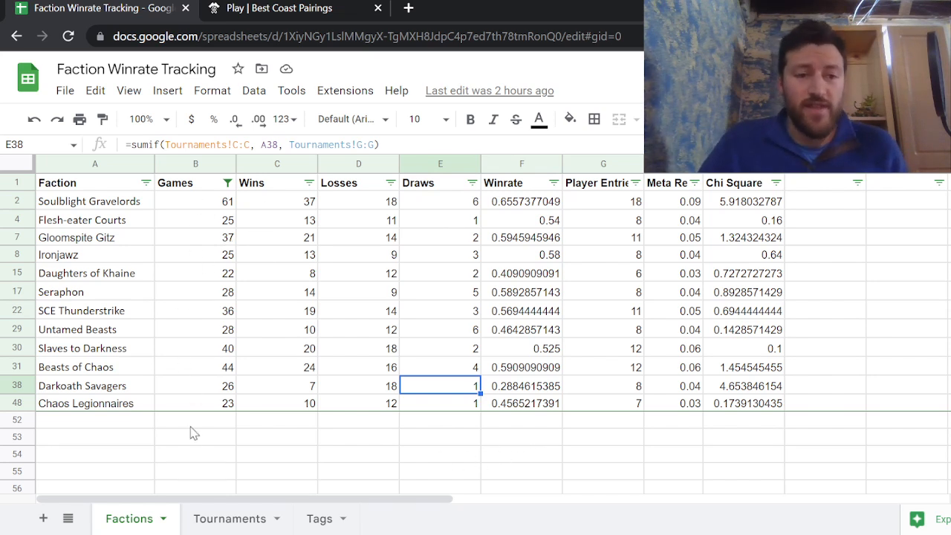
pyautogui.moveTo(164, 455)
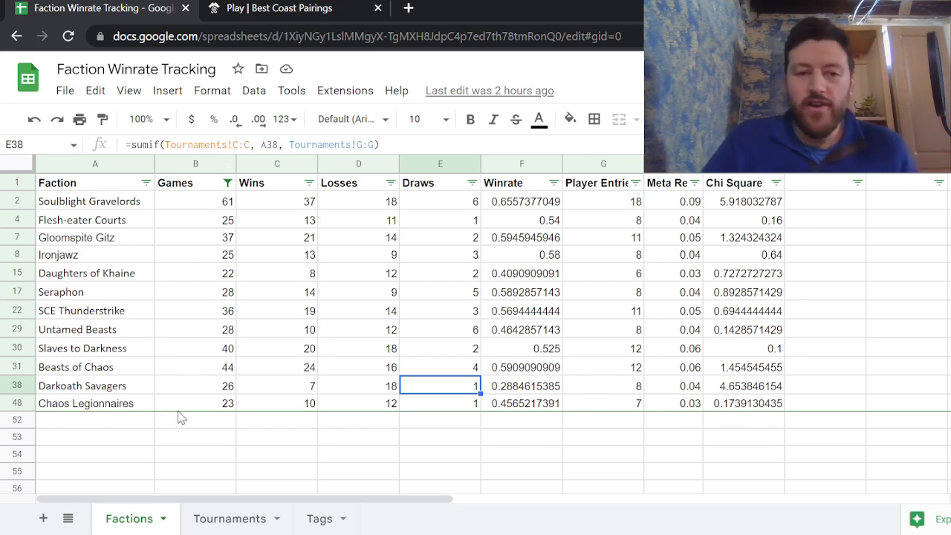
pyautogui.moveTo(208, 289)
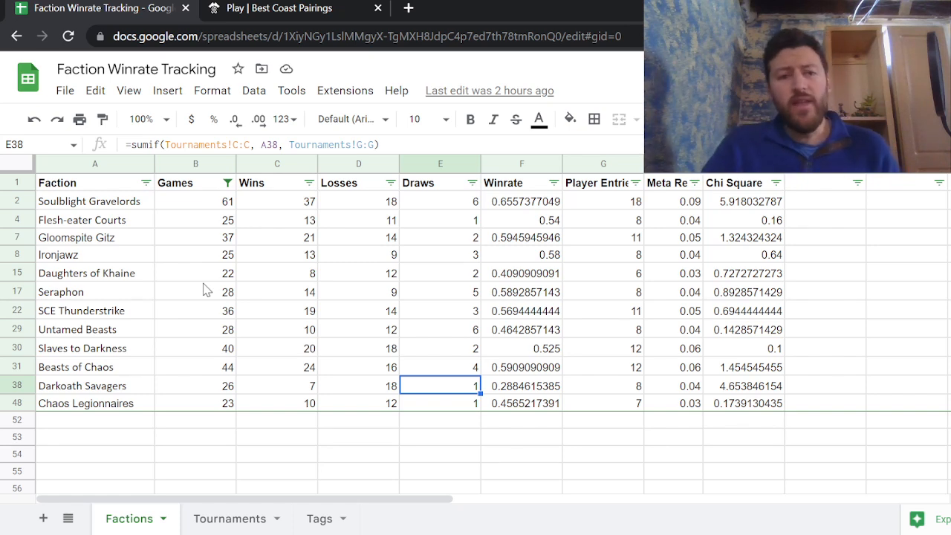
pyautogui.click(289, 8)
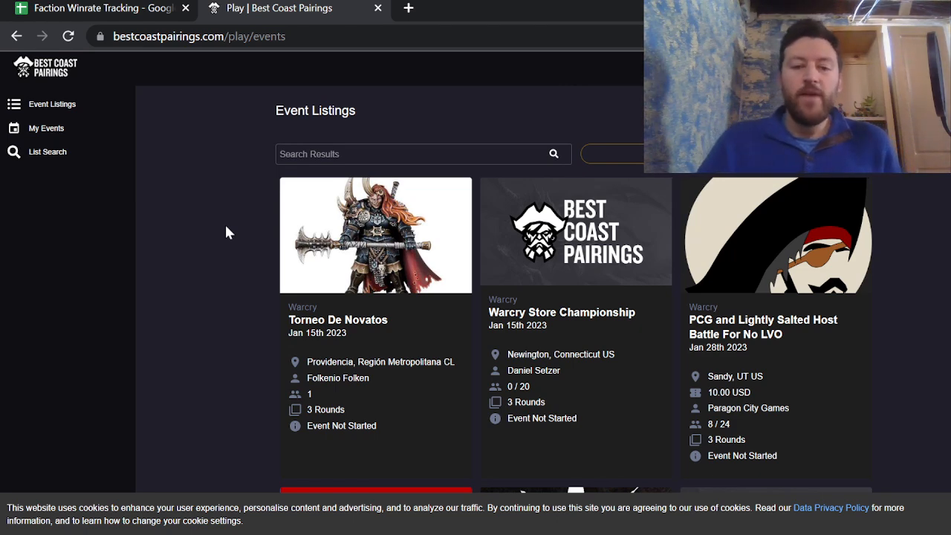
# Step: Scroll through upcoming Warcry events, then return to the Faction Winrate Tracking spreadsheet
pyautogui.scroll(-3)
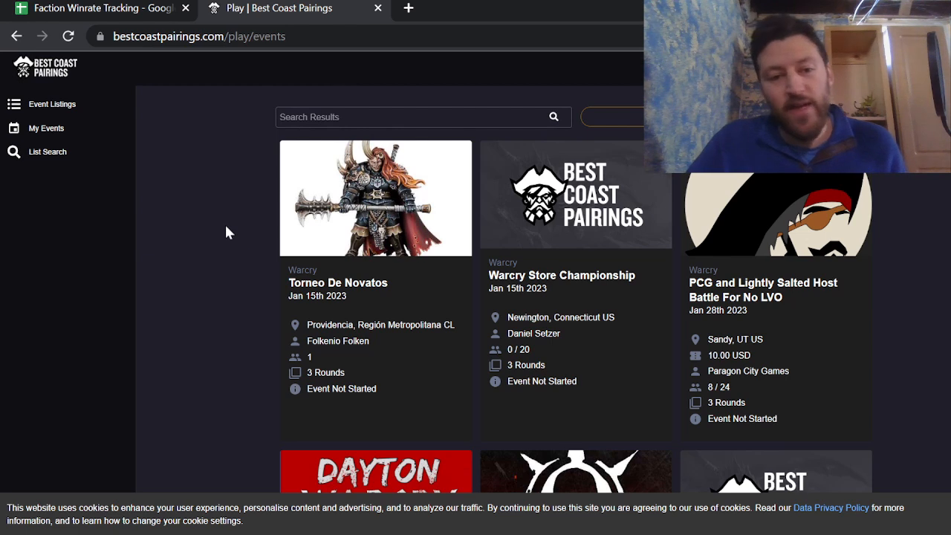
pyautogui.moveTo(380, 355)
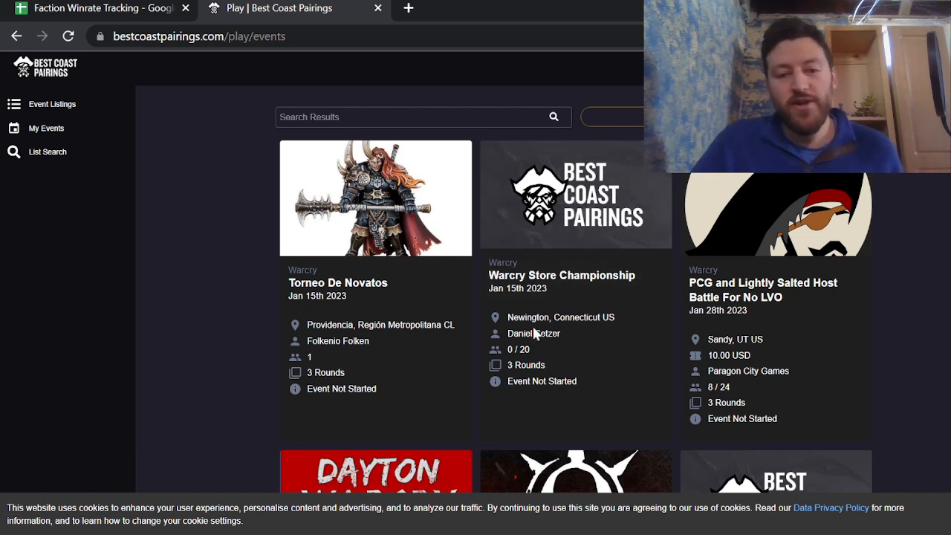
pyautogui.moveTo(576, 349)
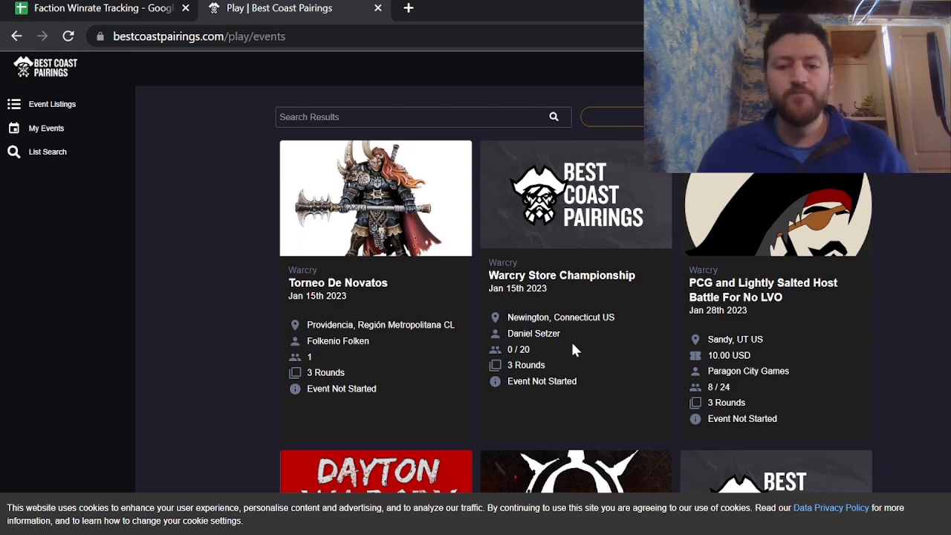
pyautogui.moveTo(921, 277)
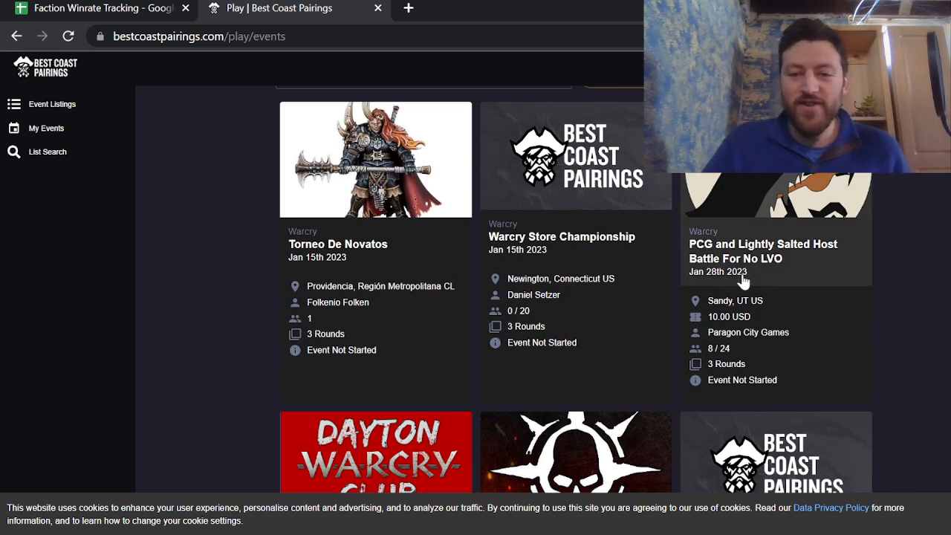
pyautogui.moveTo(895, 321)
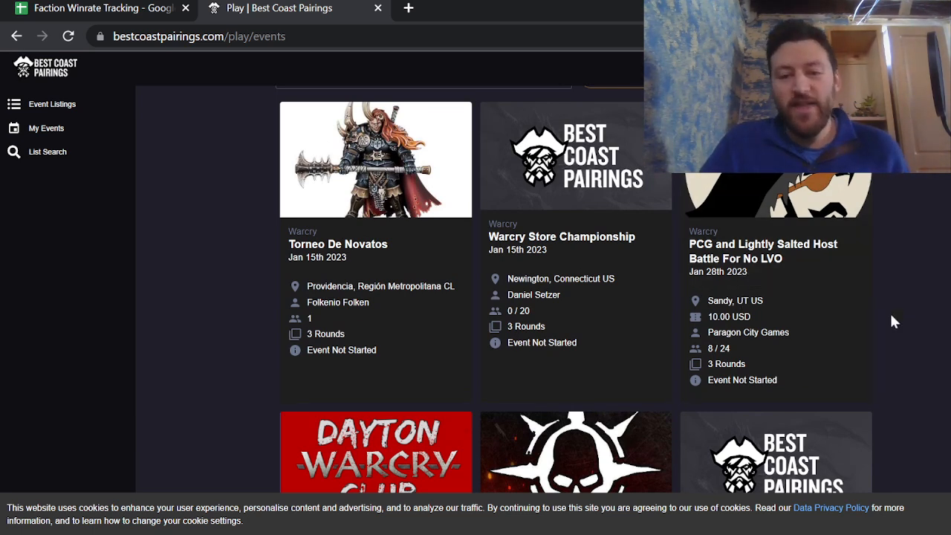
pyautogui.moveTo(906, 351)
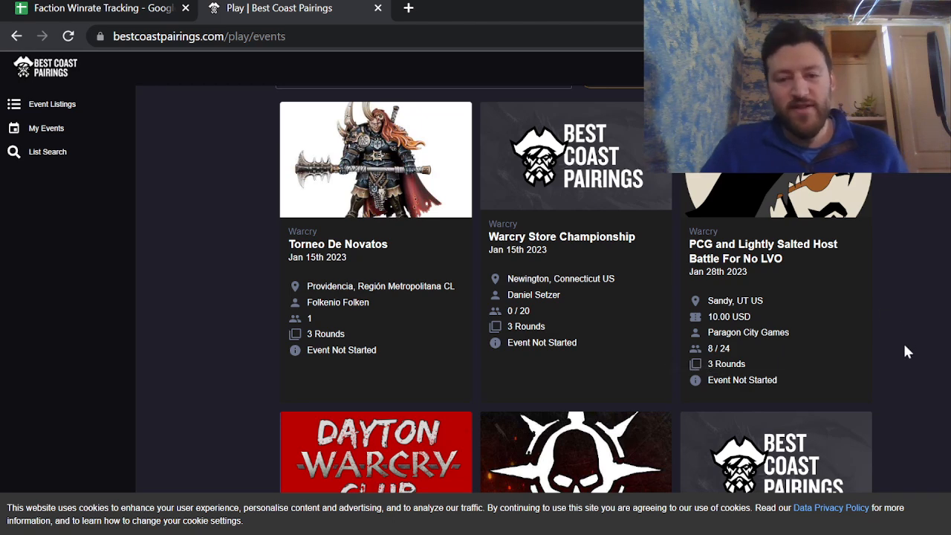
pyautogui.scroll(-3)
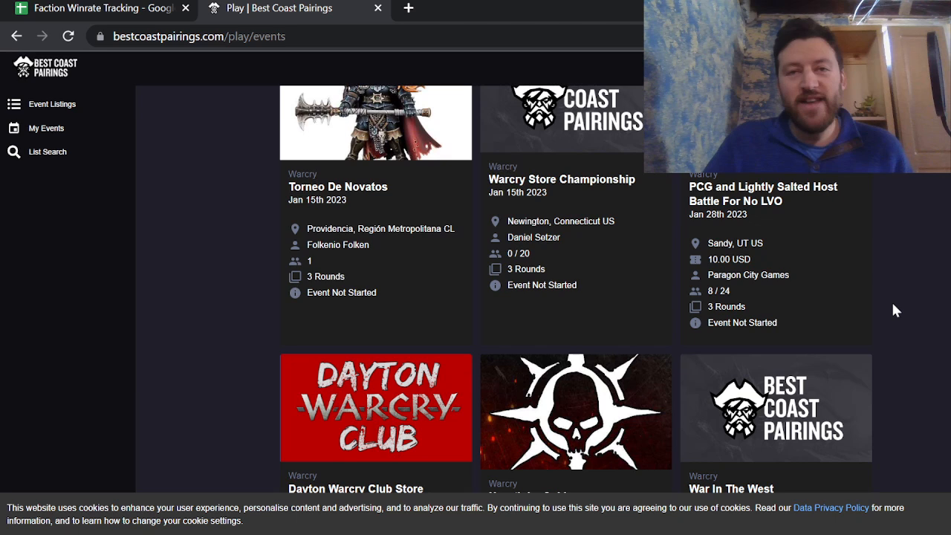
pyautogui.moveTo(719, 281)
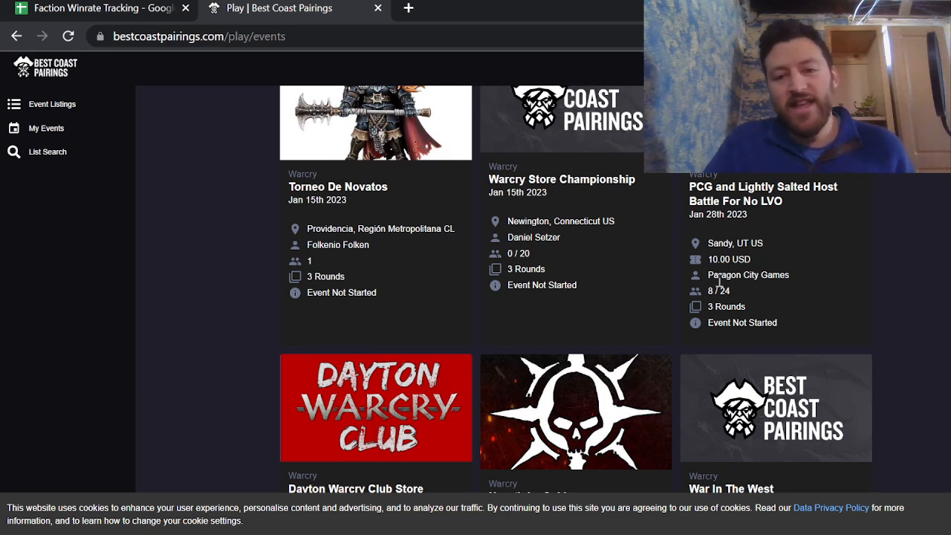
pyautogui.moveTo(913, 271)
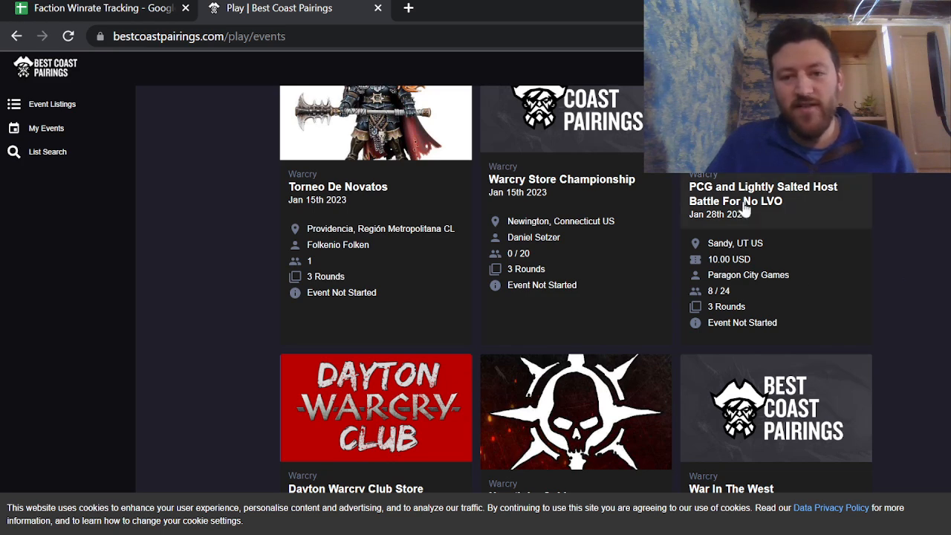
pyautogui.scroll(-3)
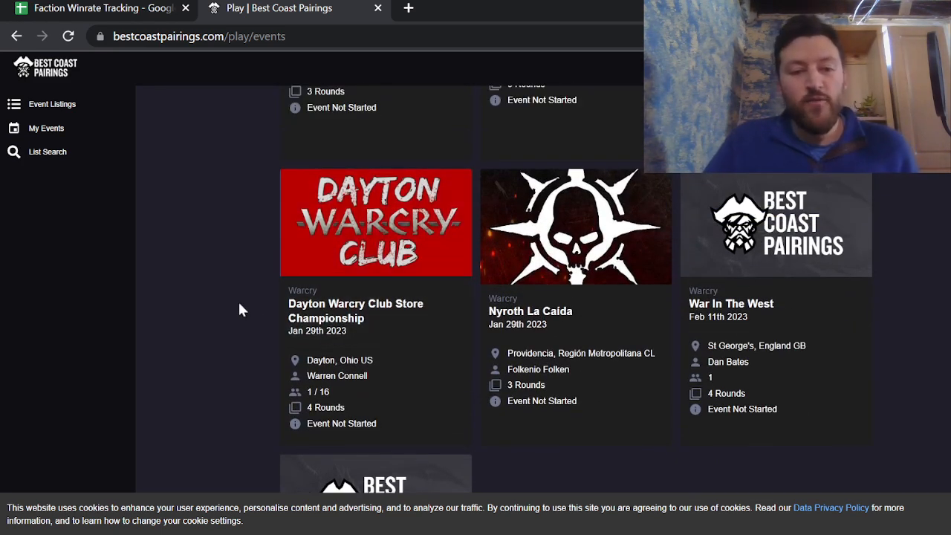
pyautogui.scroll(-3)
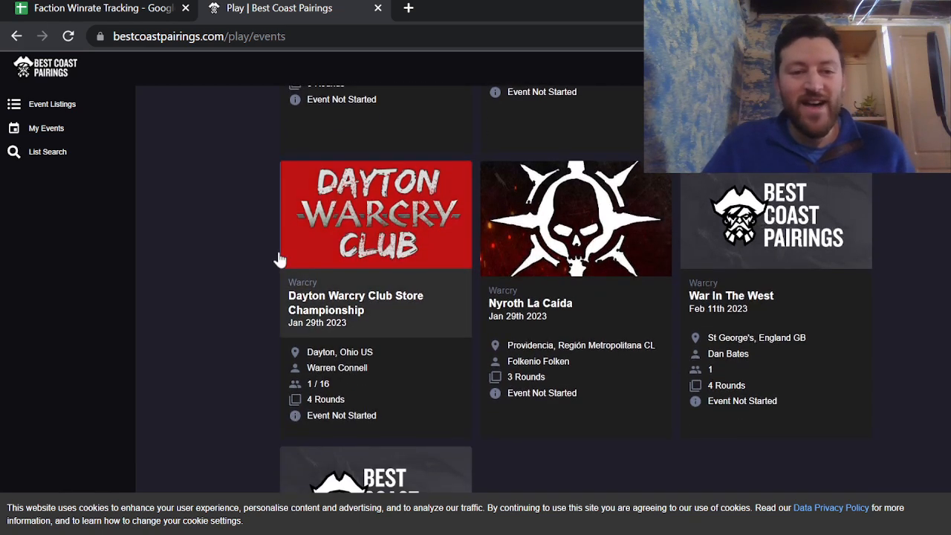
pyautogui.moveTo(236, 261)
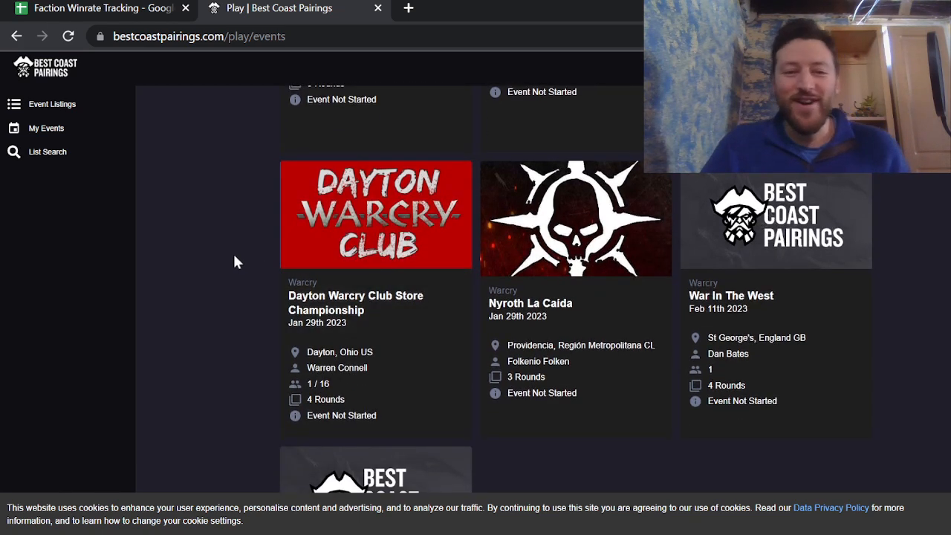
pyautogui.moveTo(216, 254)
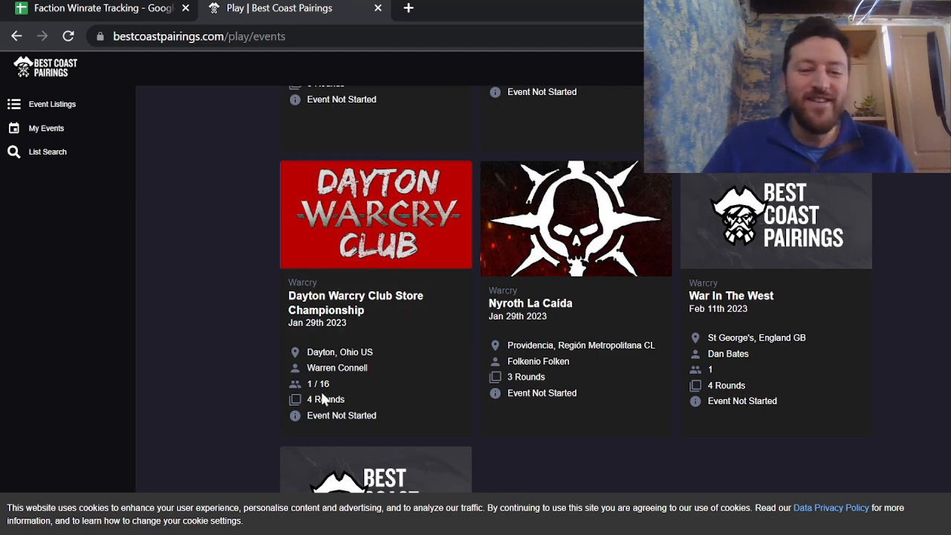
pyautogui.scroll(-3)
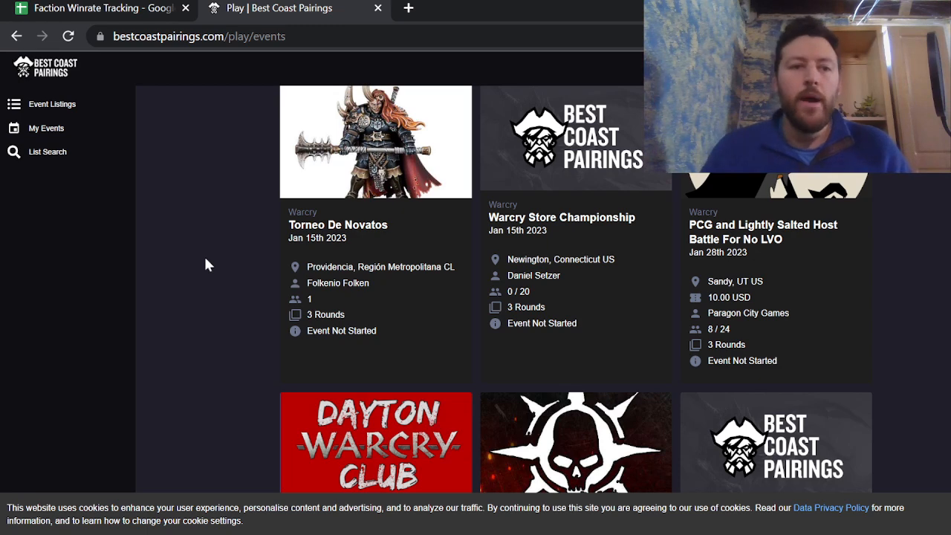
pyautogui.click(100, 8)
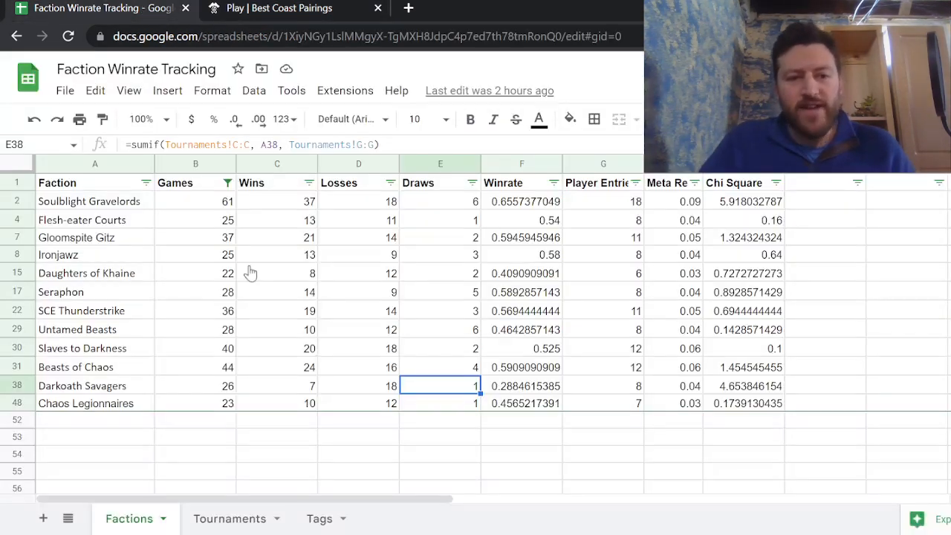
# Step: Review the NOVA entries' tag cells on Tournaments, then bring up the Tags sheet
pyautogui.click(229, 518)
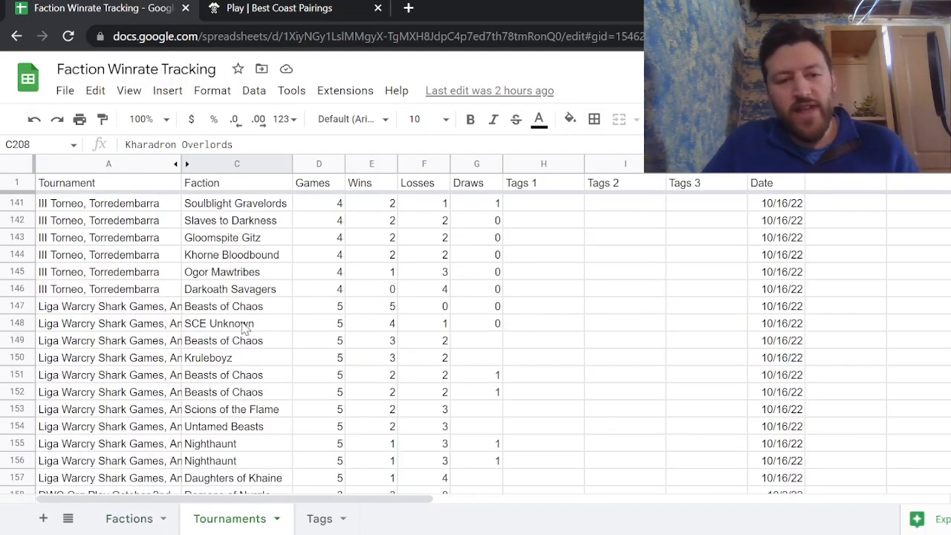
pyautogui.scroll(3)
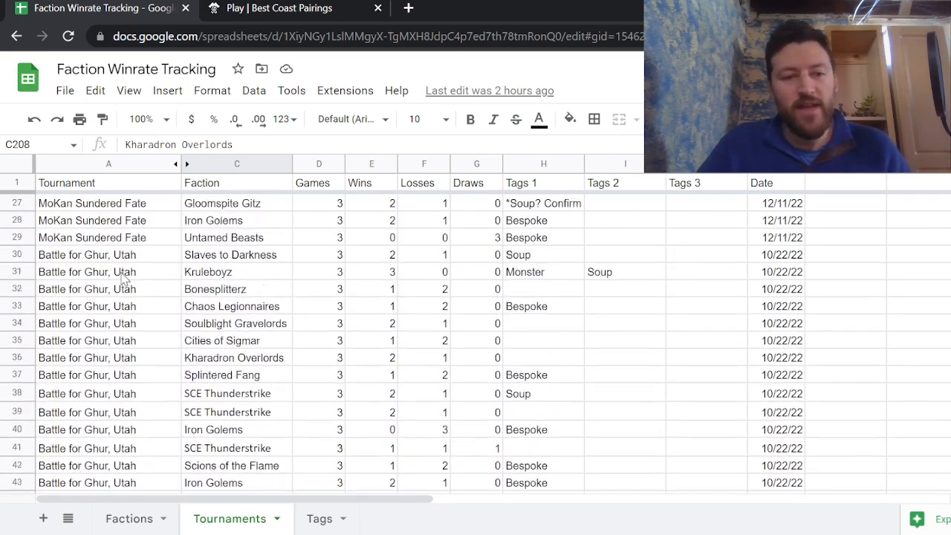
pyautogui.scroll(3)
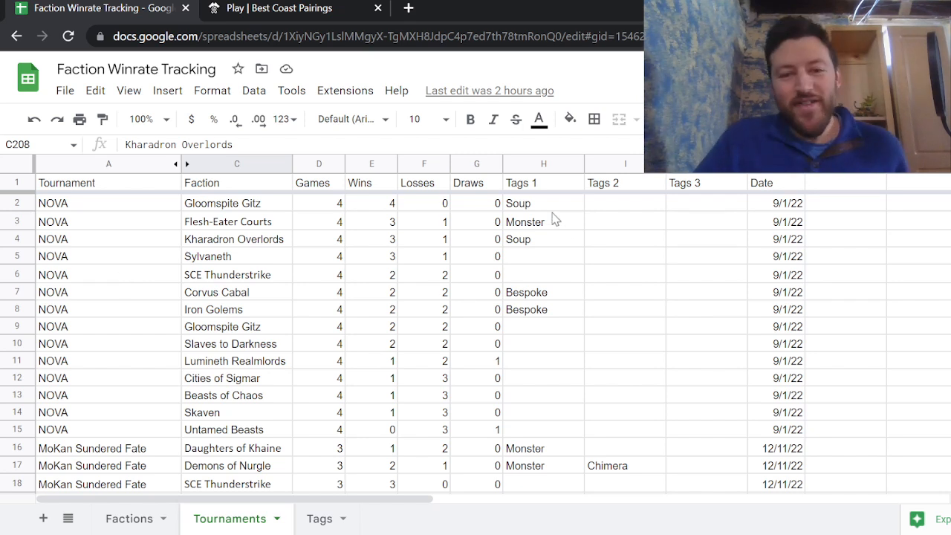
pyautogui.moveTo(542, 203); pyautogui.dragTo(702, 422)
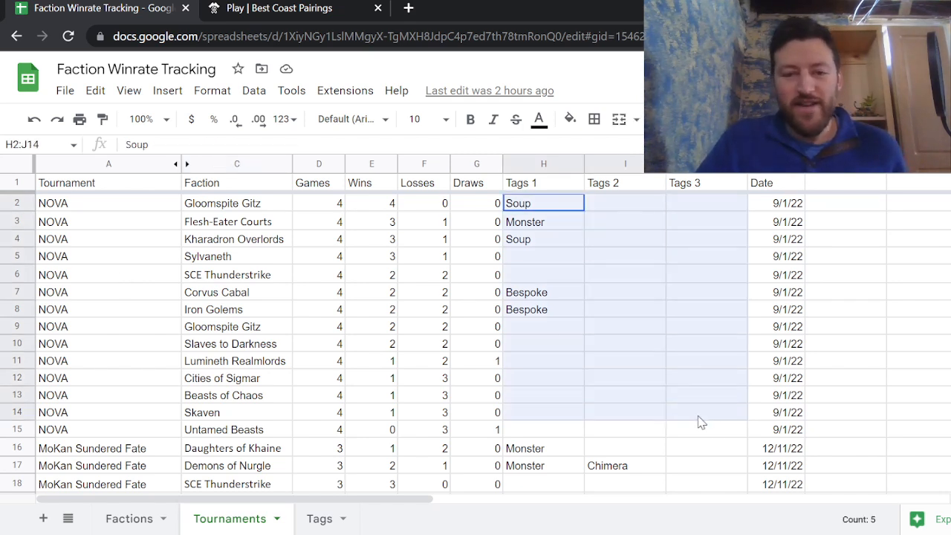
pyautogui.click(705, 412)
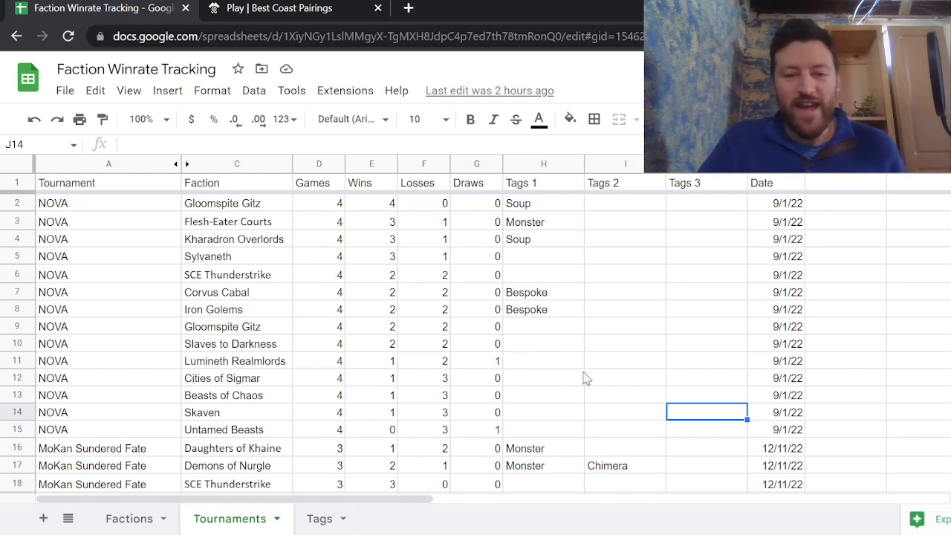
pyautogui.click(320, 518)
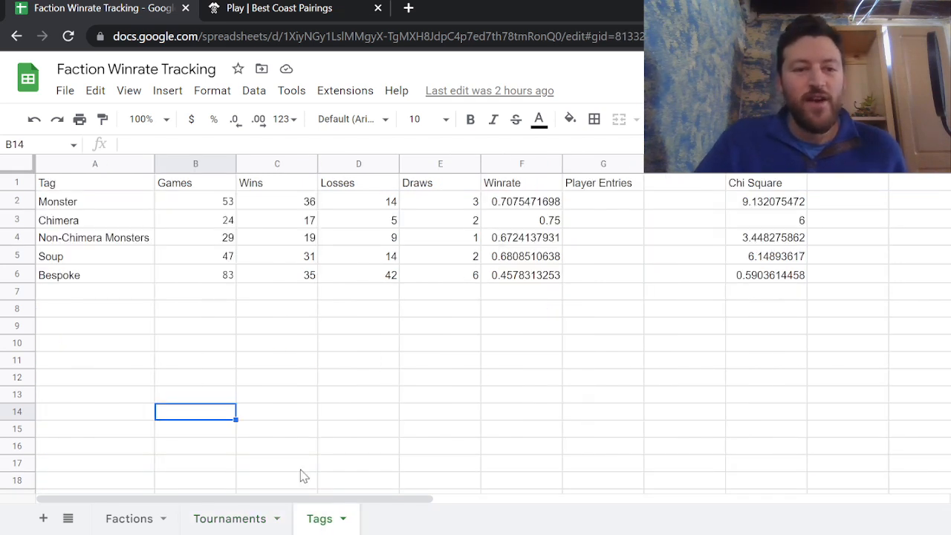
pyautogui.moveTo(275, 326)
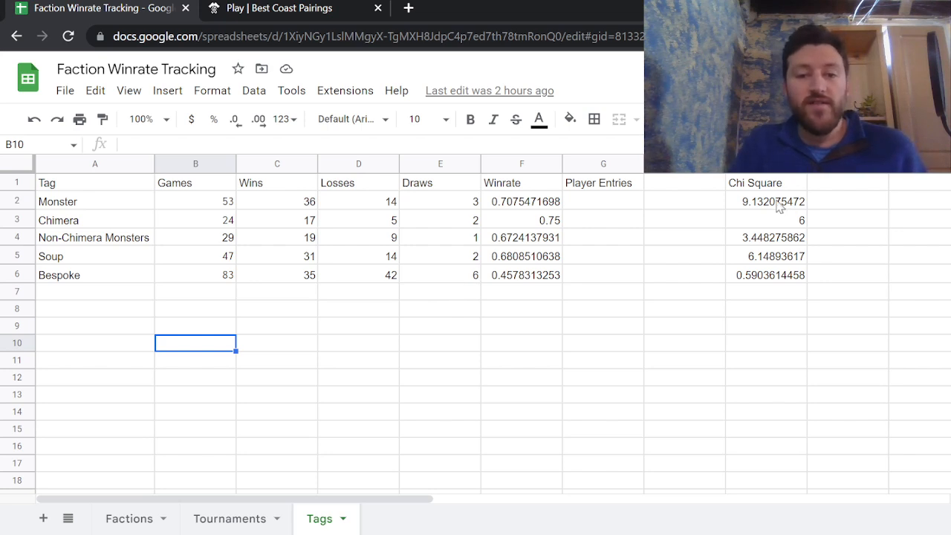
pyautogui.click(765, 201)
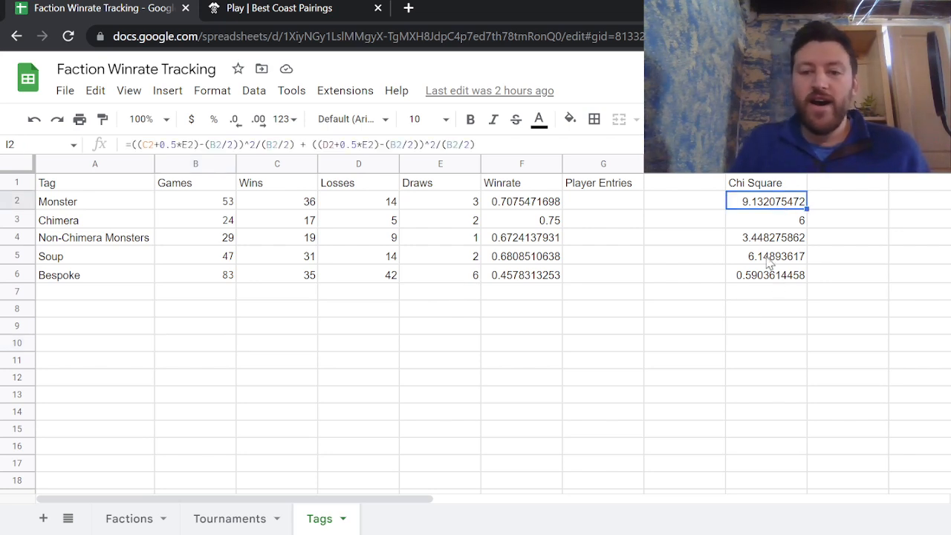
pyautogui.click(765, 237)
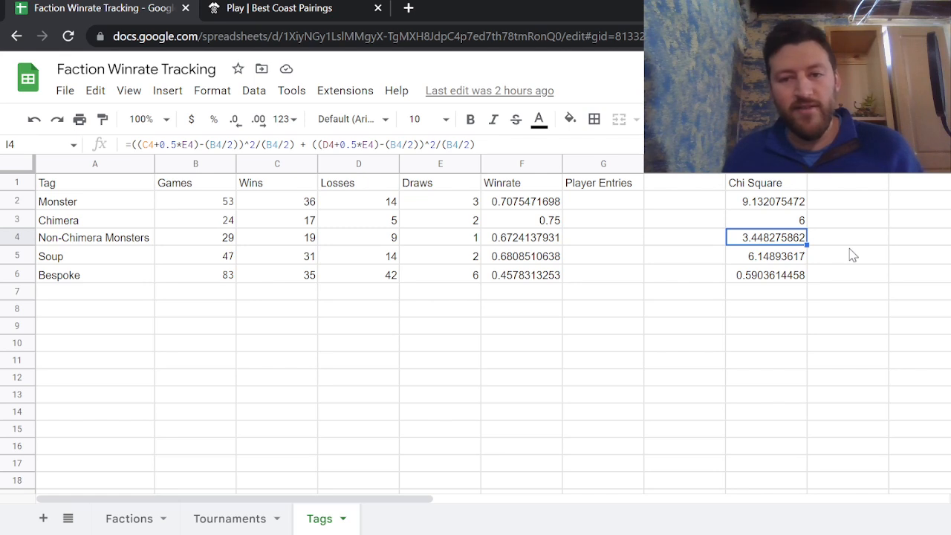
pyautogui.click(766, 220)
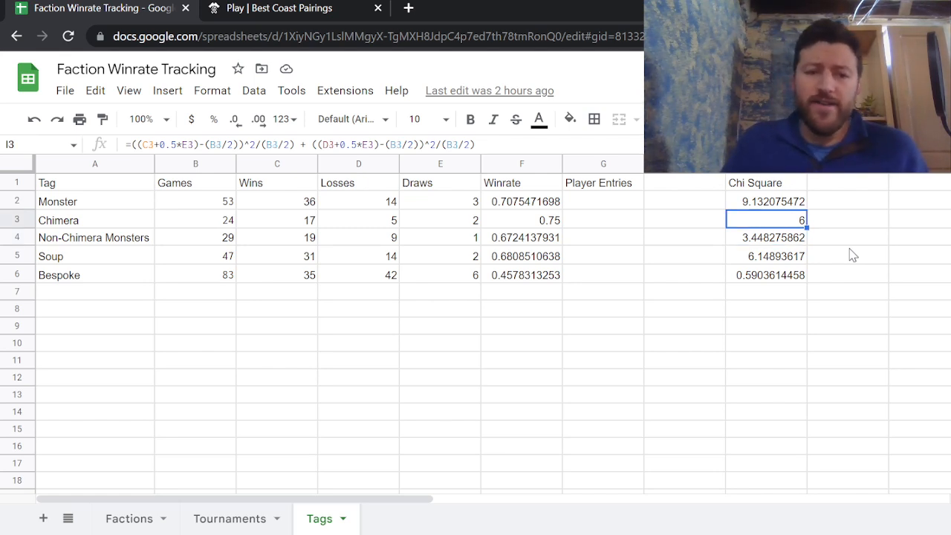
pyautogui.click(683, 218)
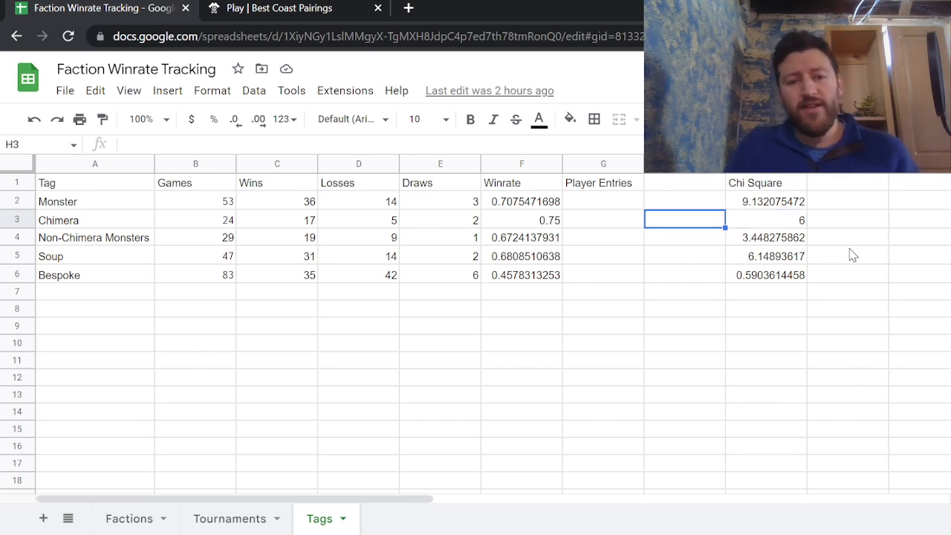
pyautogui.click(521, 219)
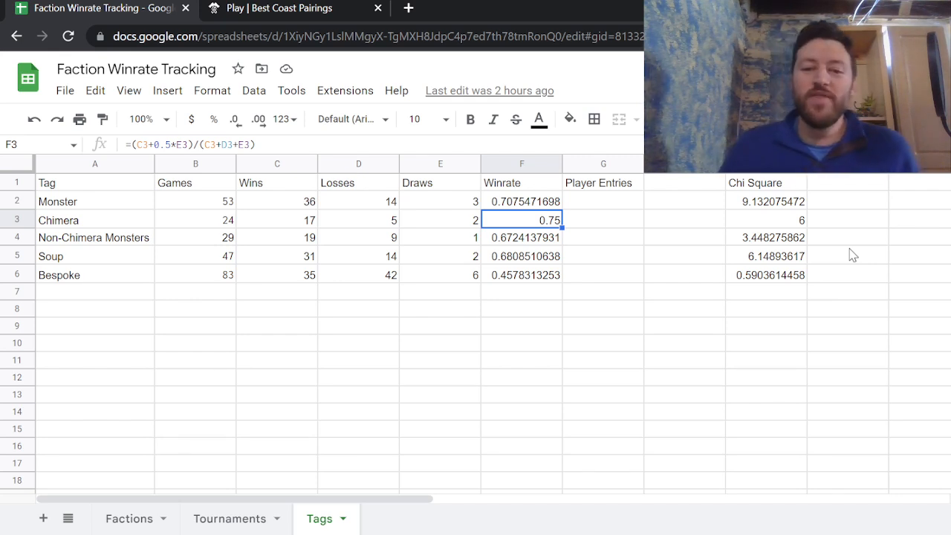
pyautogui.click(522, 274)
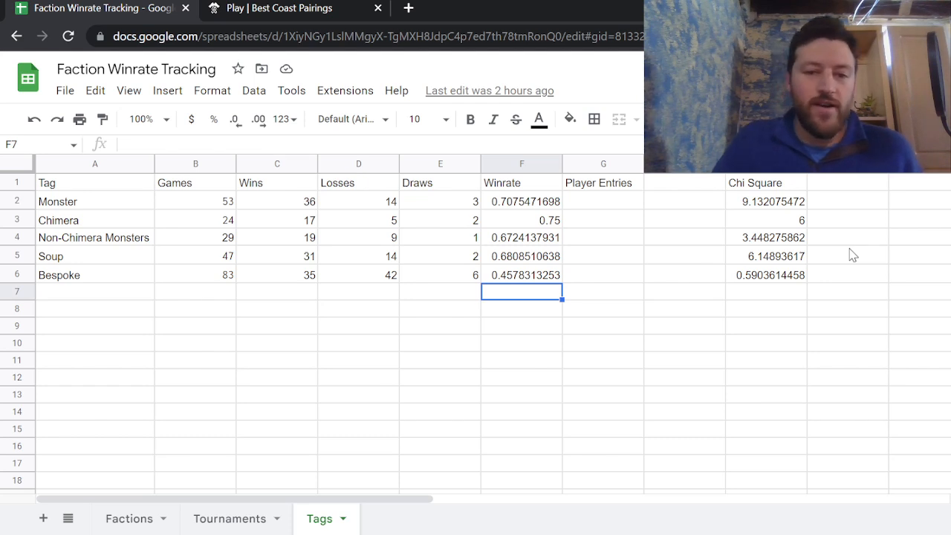
pyautogui.click(94, 274)
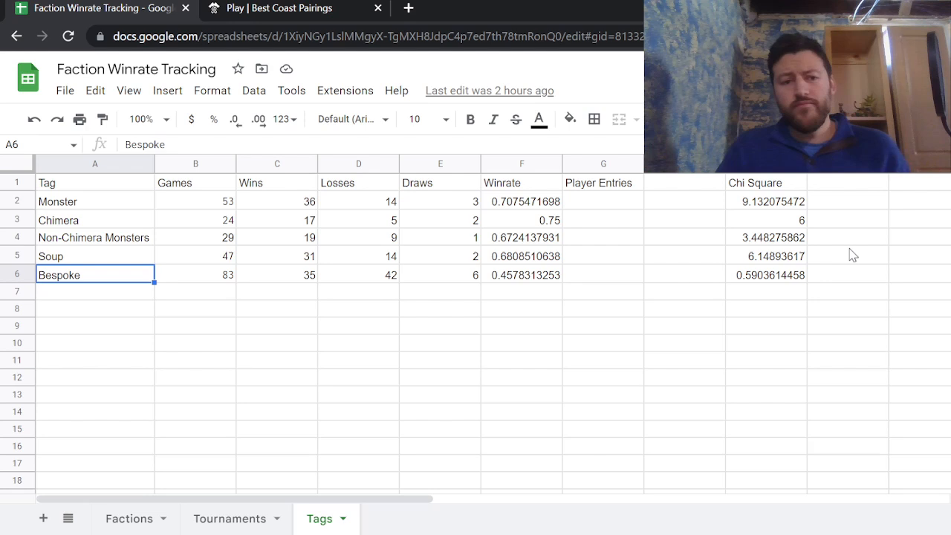
pyautogui.click(196, 274)
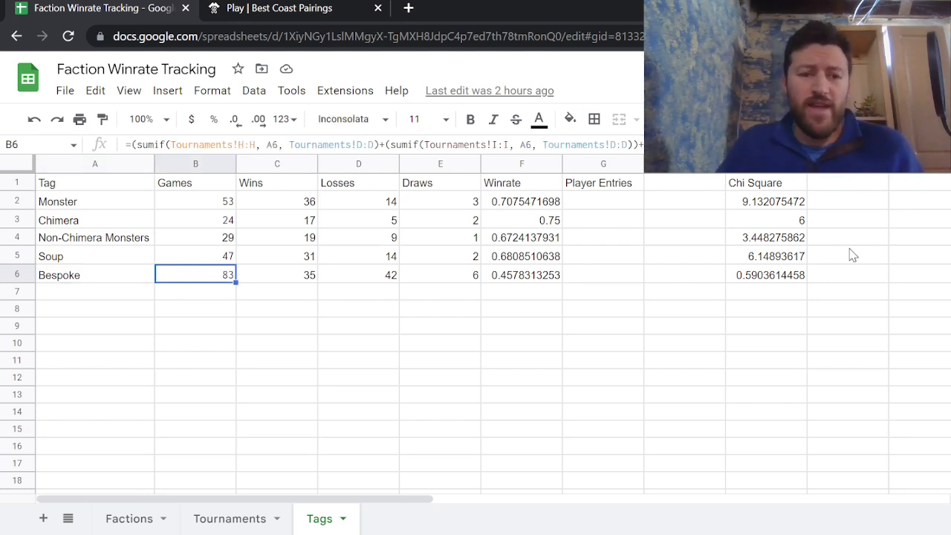
pyautogui.click(521, 274)
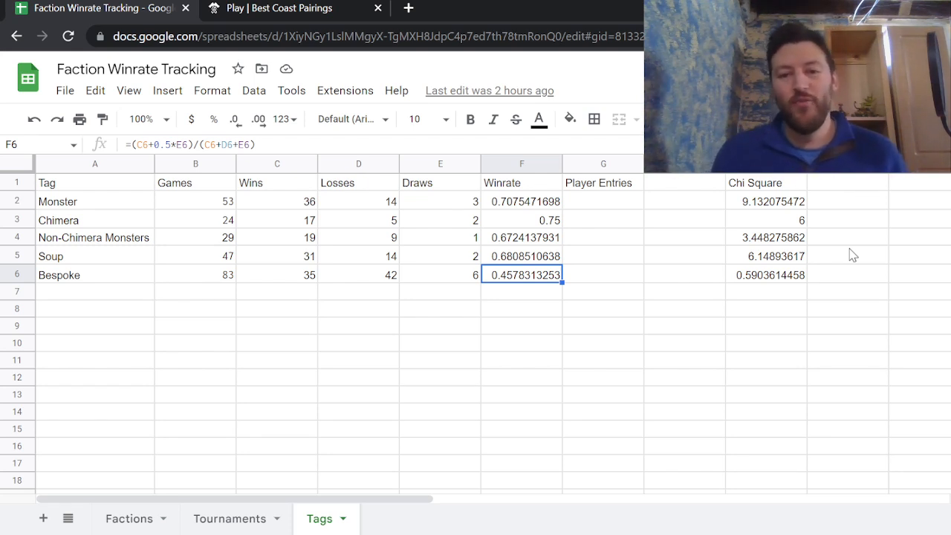
pyautogui.moveTo(134, 518)
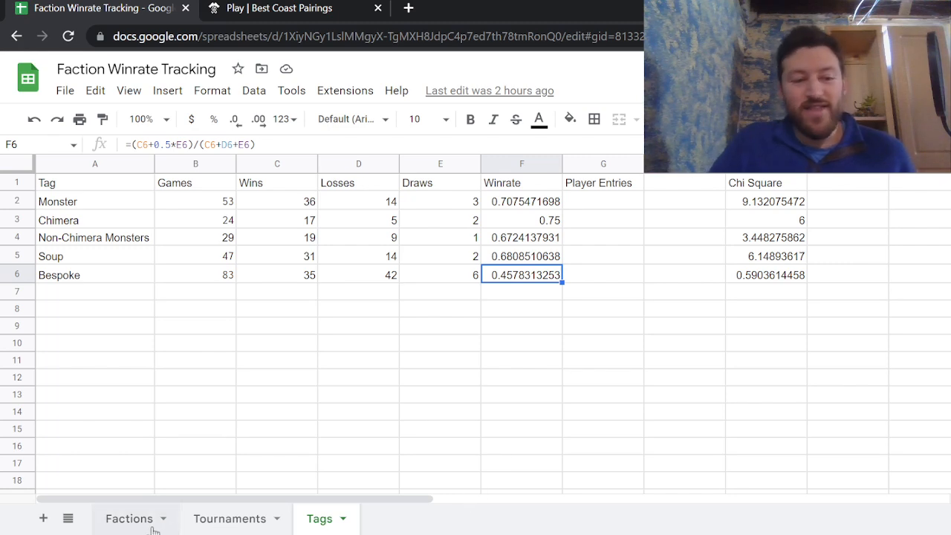
# Step: Select the Seraphon row and inspect its chi-square and Games SUMIF formulas
pyautogui.click(129, 517)
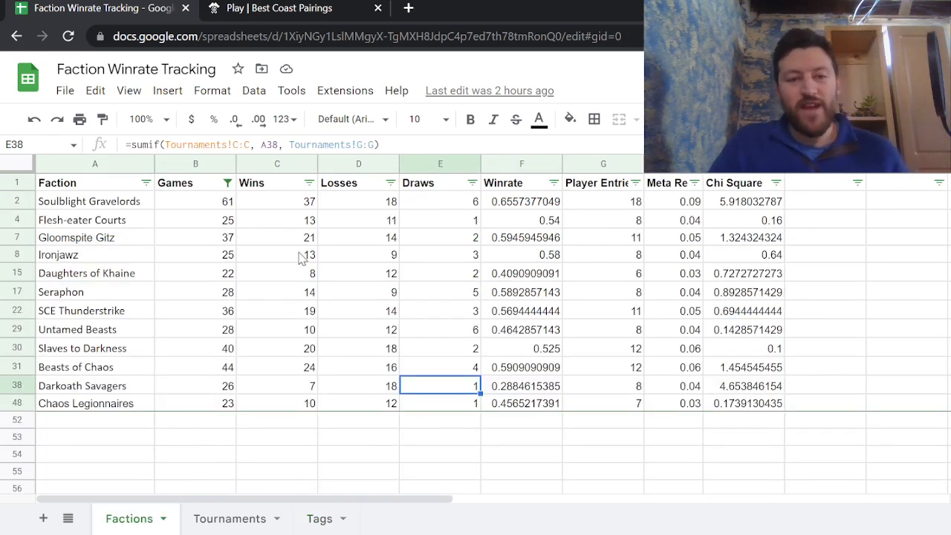
pyautogui.moveTo(236, 288)
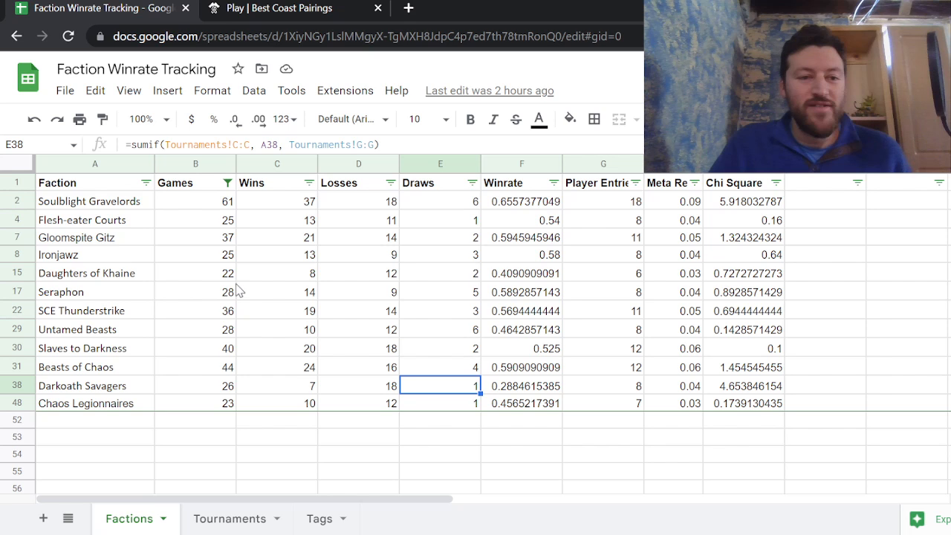
pyautogui.moveTo(95, 298)
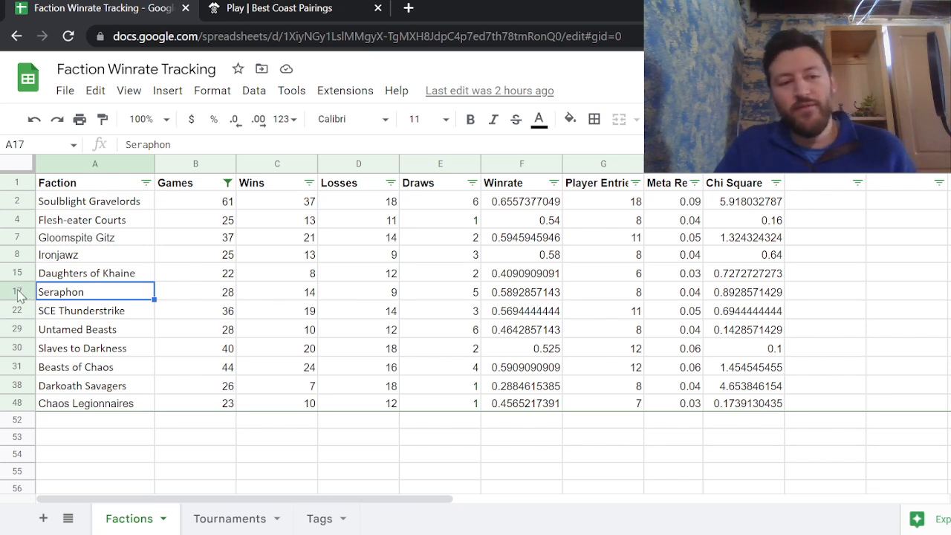
pyautogui.moveTo(121, 298)
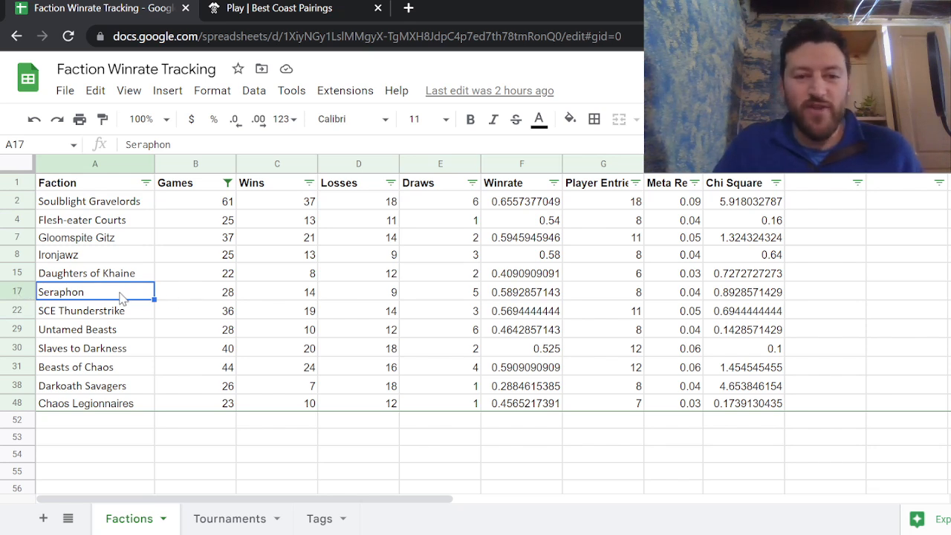
pyautogui.moveTo(95, 291); pyautogui.dragTo(817, 311)
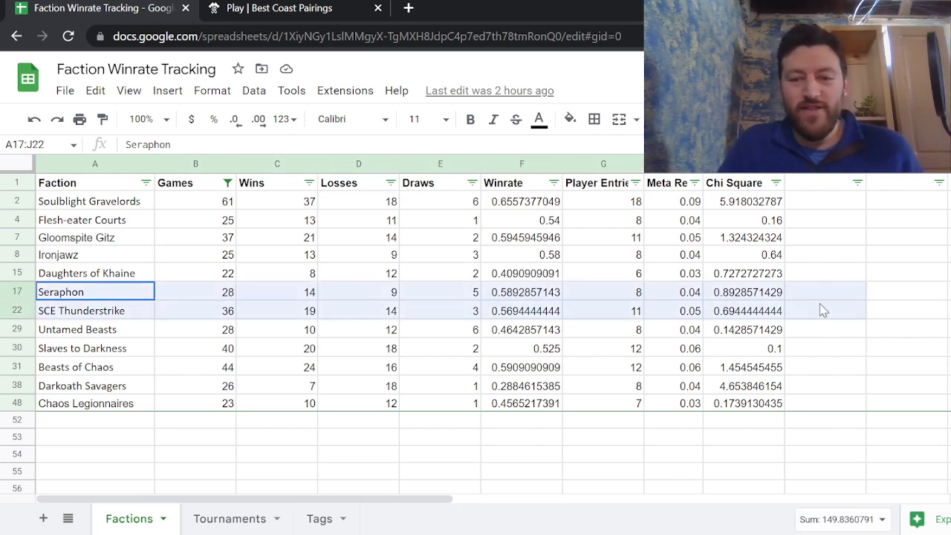
pyautogui.click(843, 301)
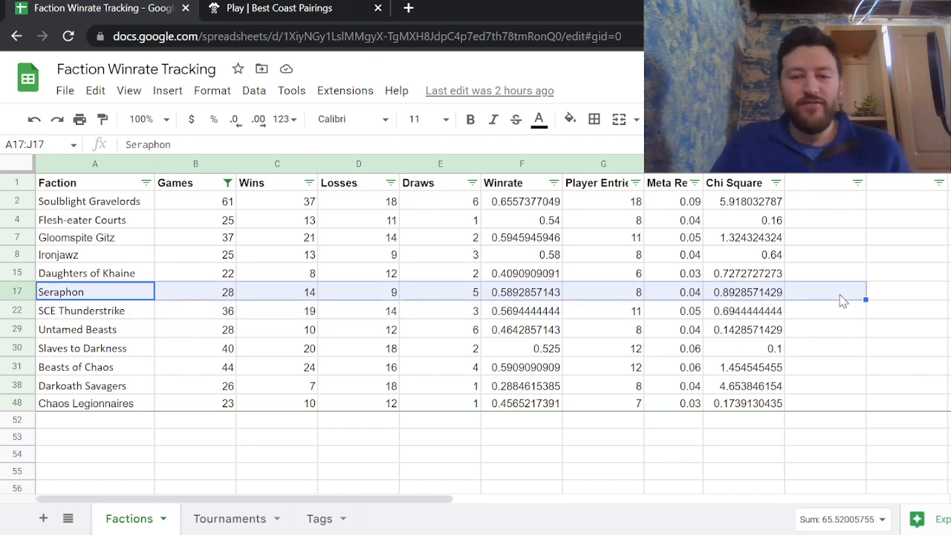
pyautogui.click(746, 291)
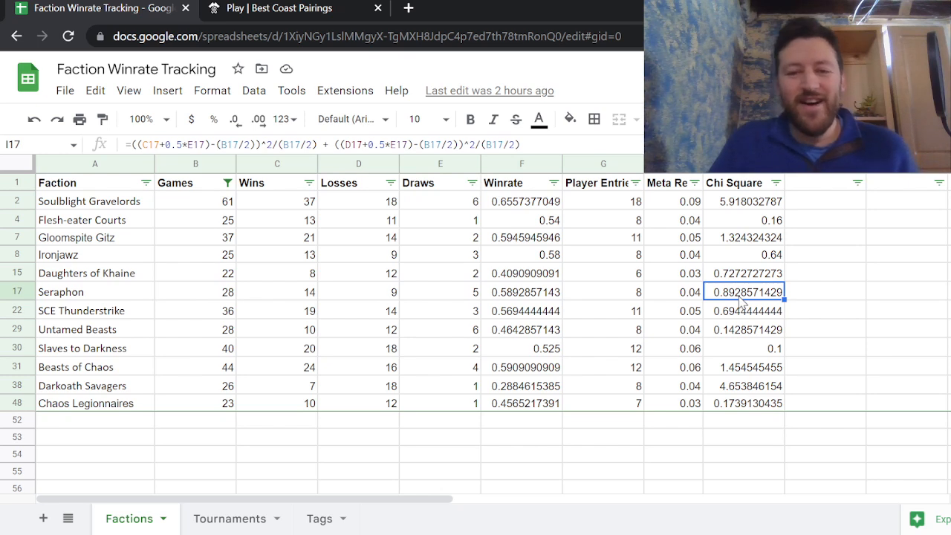
pyautogui.moveTo(292, 310)
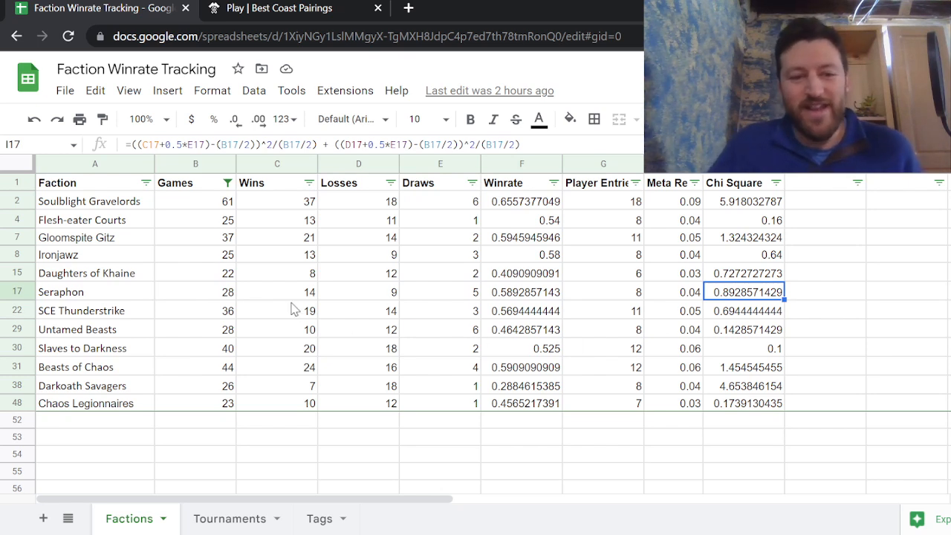
pyautogui.click(195, 291)
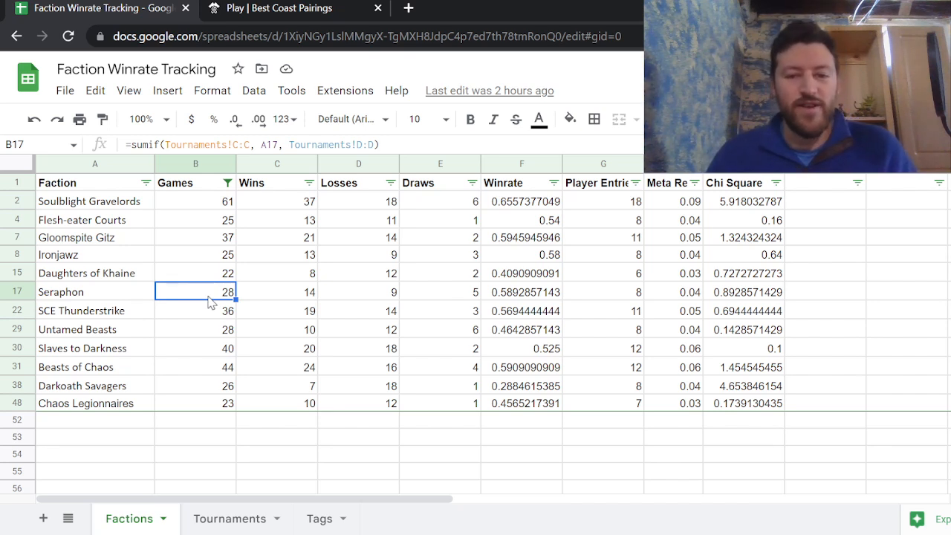
pyautogui.click(195, 273)
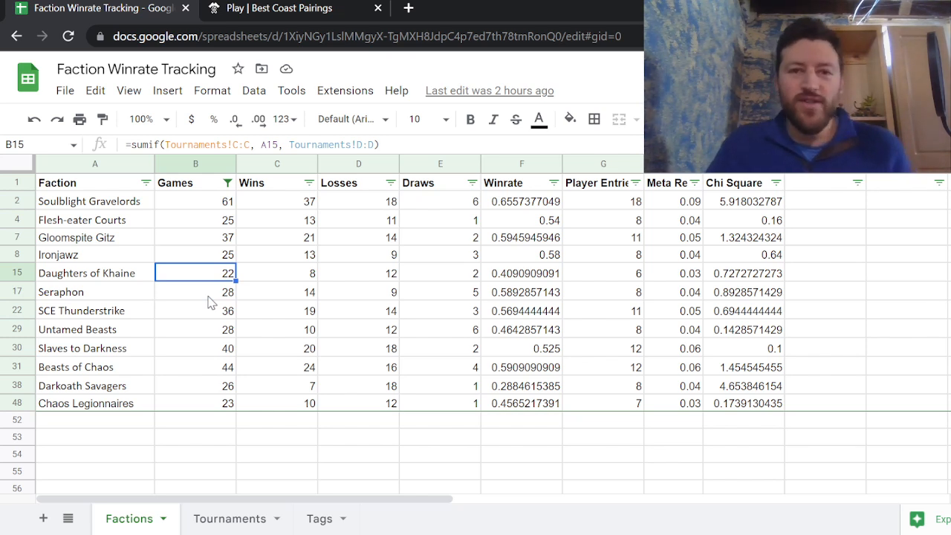
pyautogui.click(277, 273)
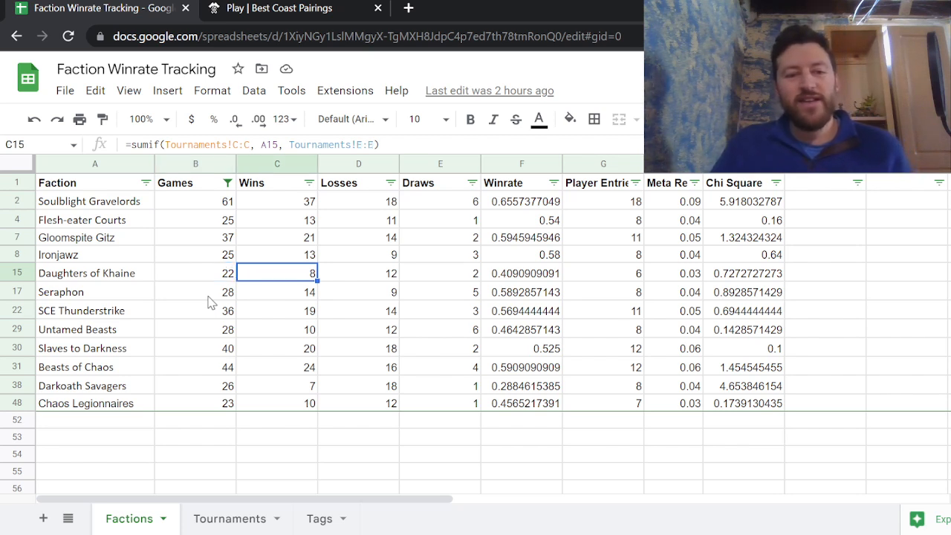
pyautogui.click(440, 272)
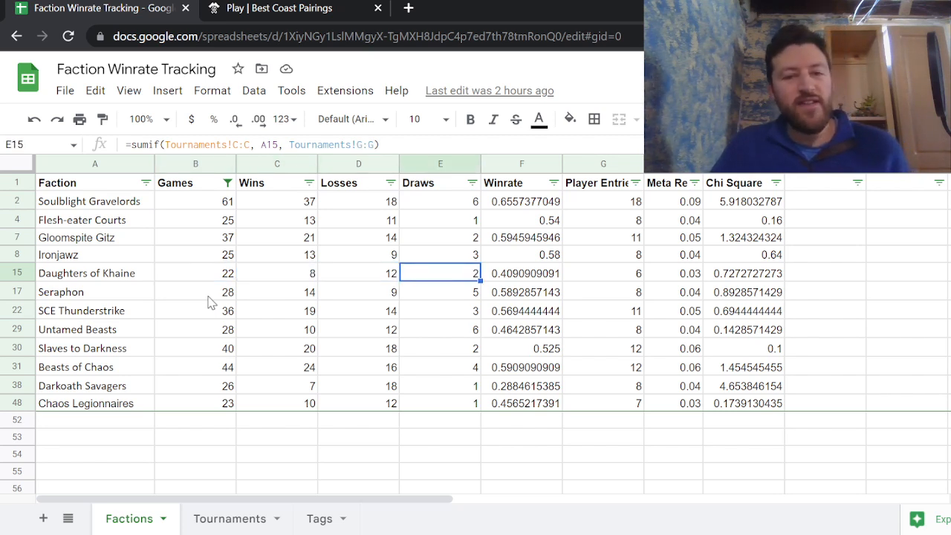
pyautogui.click(195, 273)
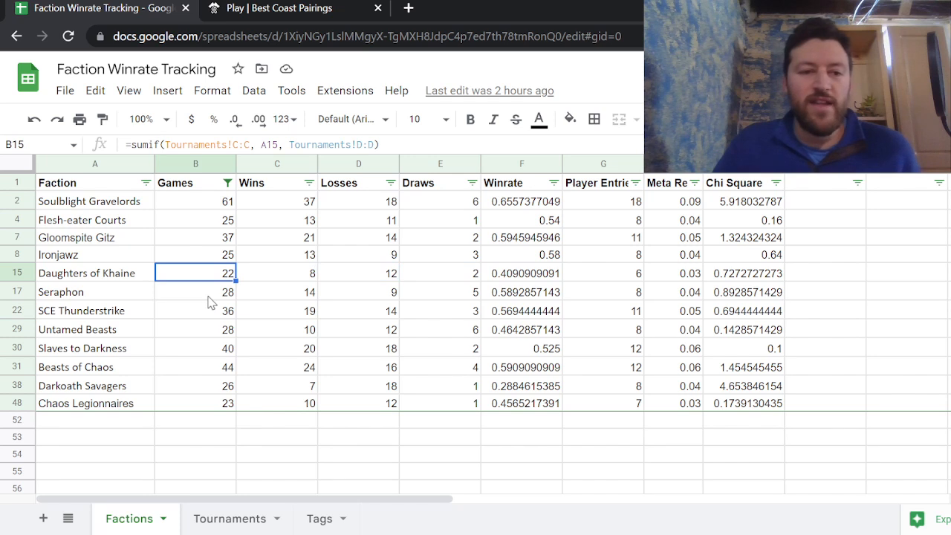
pyautogui.click(95, 273)
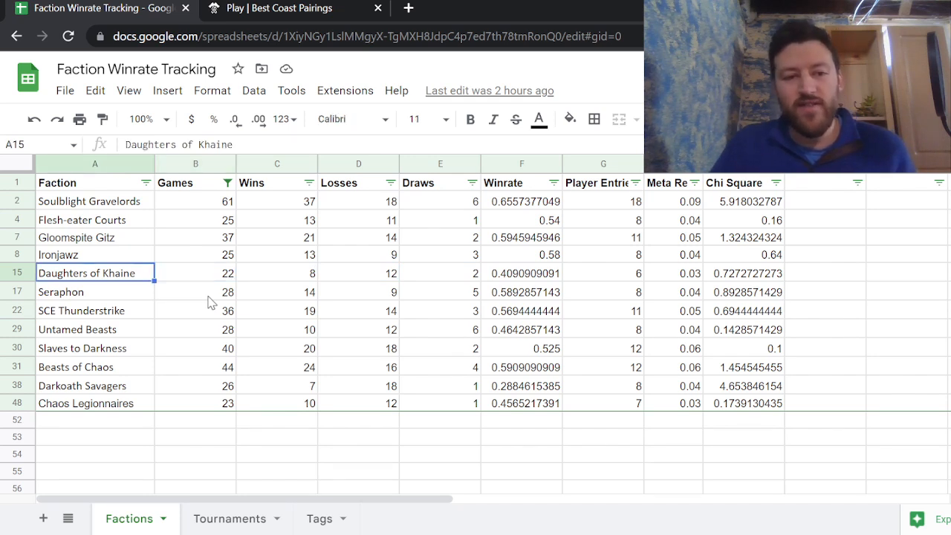
pyautogui.click(196, 272)
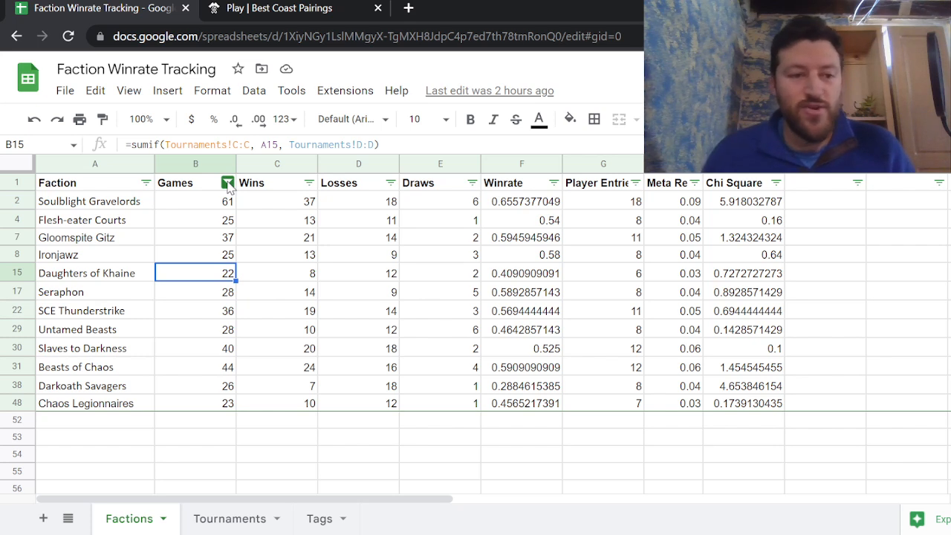
# Step: Select all Games filter values so every faction shows, then deselect the Ogor Mawtribes row
pyautogui.click(228, 182)
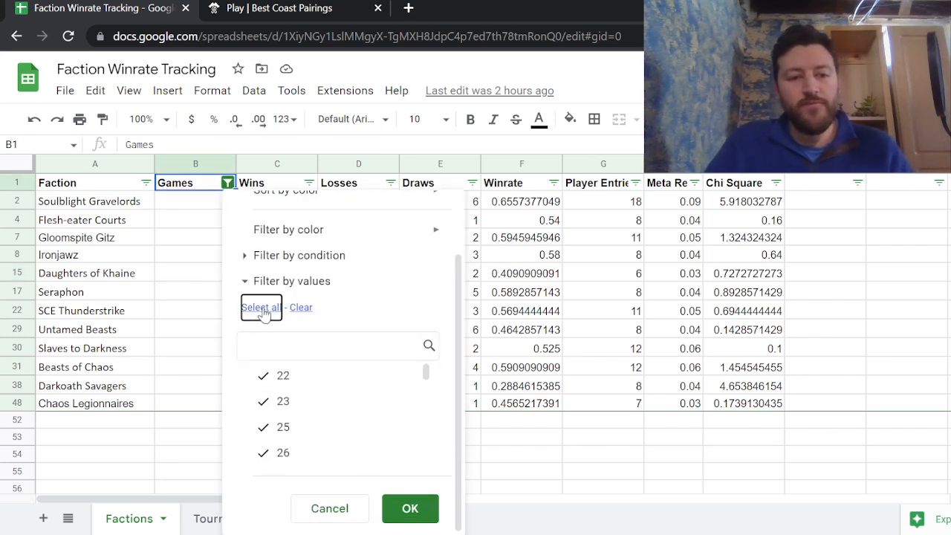
pyautogui.click(410, 508)
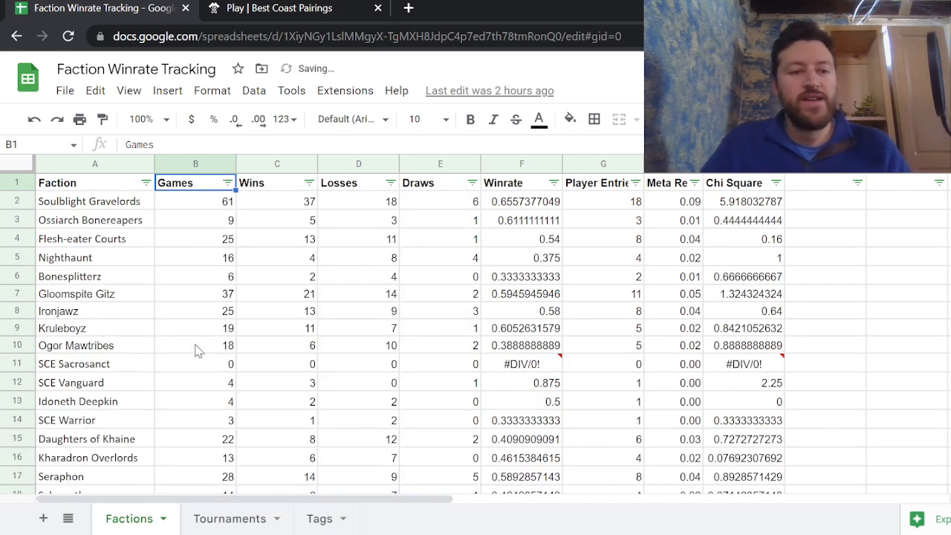
pyautogui.rightClick(195, 328)
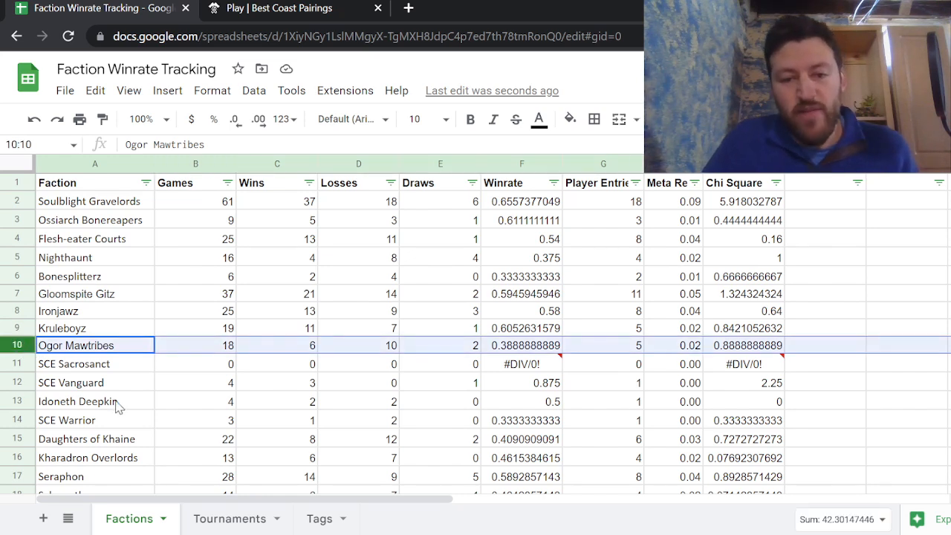
pyautogui.moveTo(521, 363)
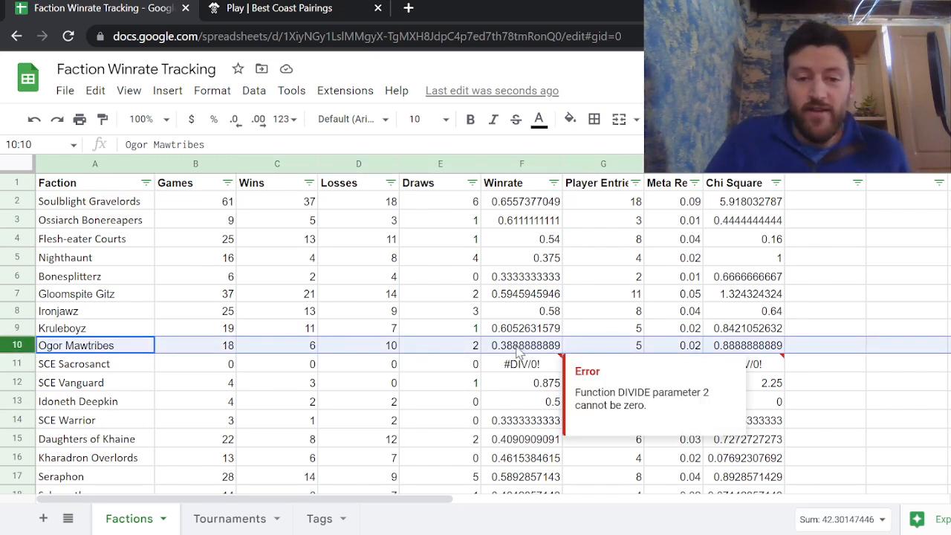
pyautogui.moveTo(868, 341)
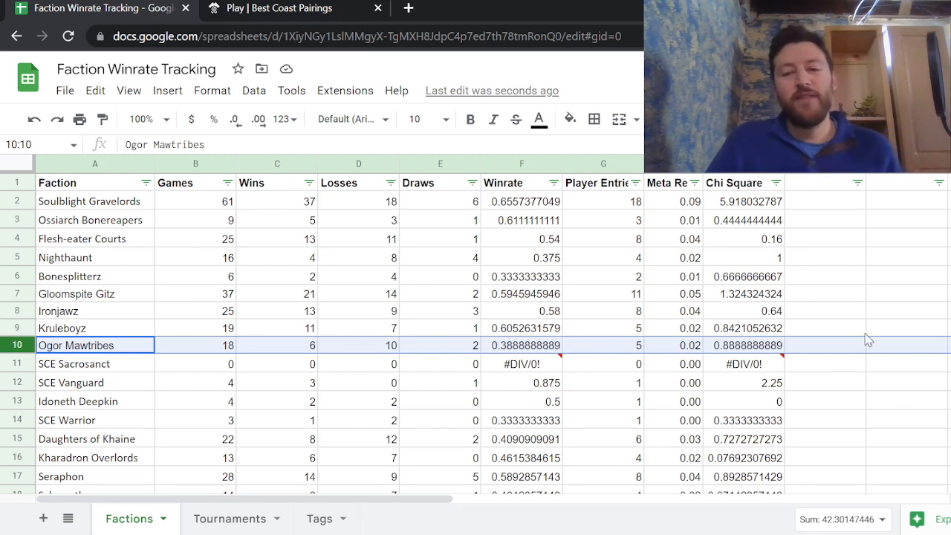
pyautogui.click(825, 344)
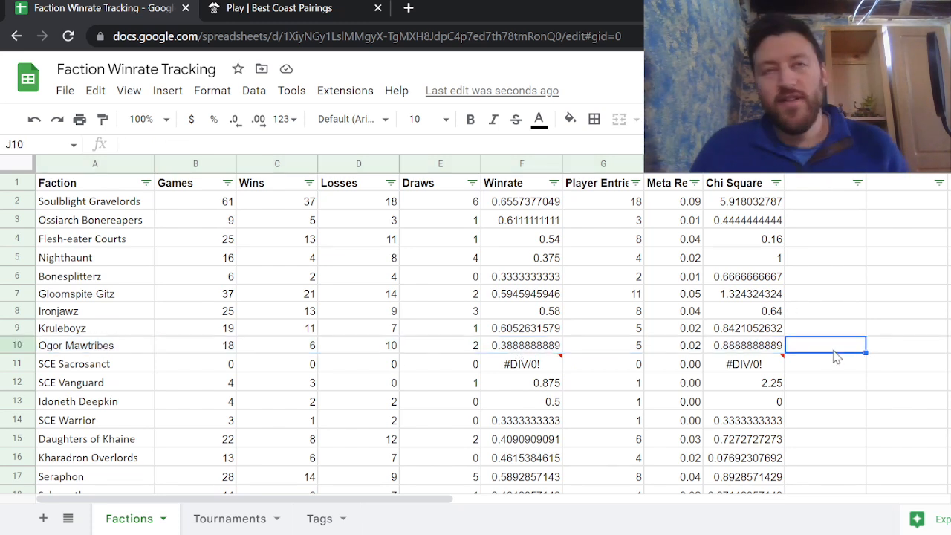